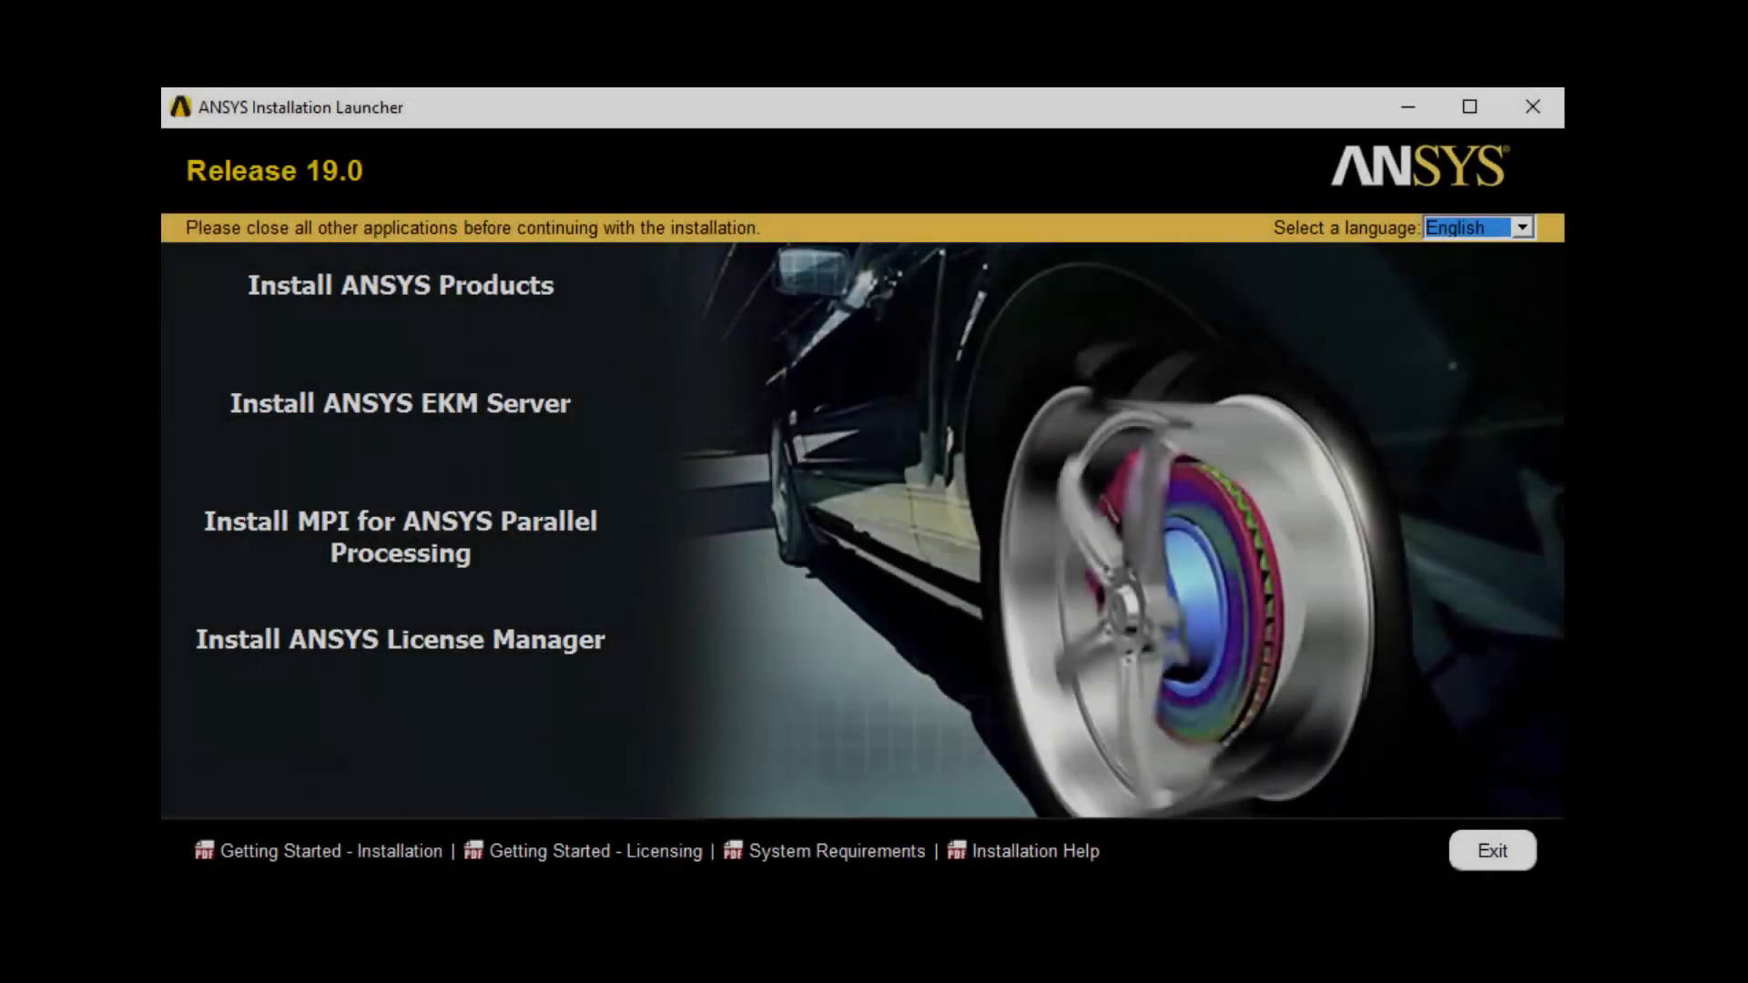
pyautogui.moveTo(399, 639)
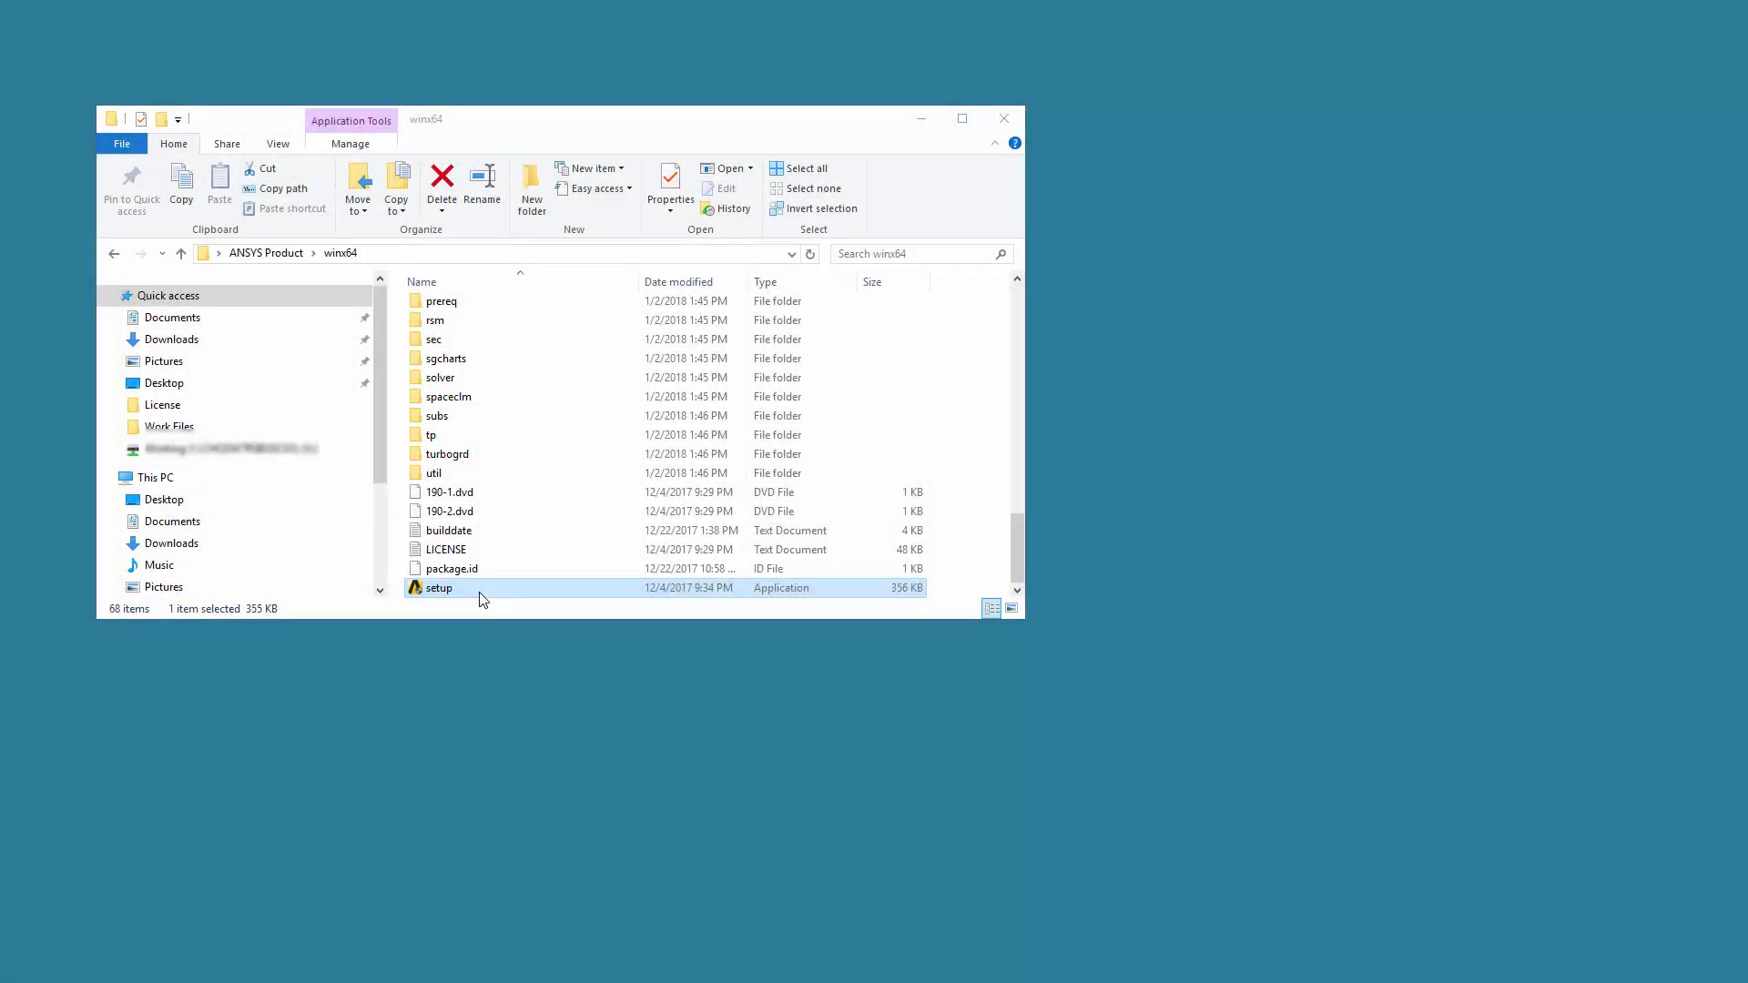
# Run the ANSYS setup application as administrator from File Explorer to launch the installer.
pyautogui.rightClick(439, 588)
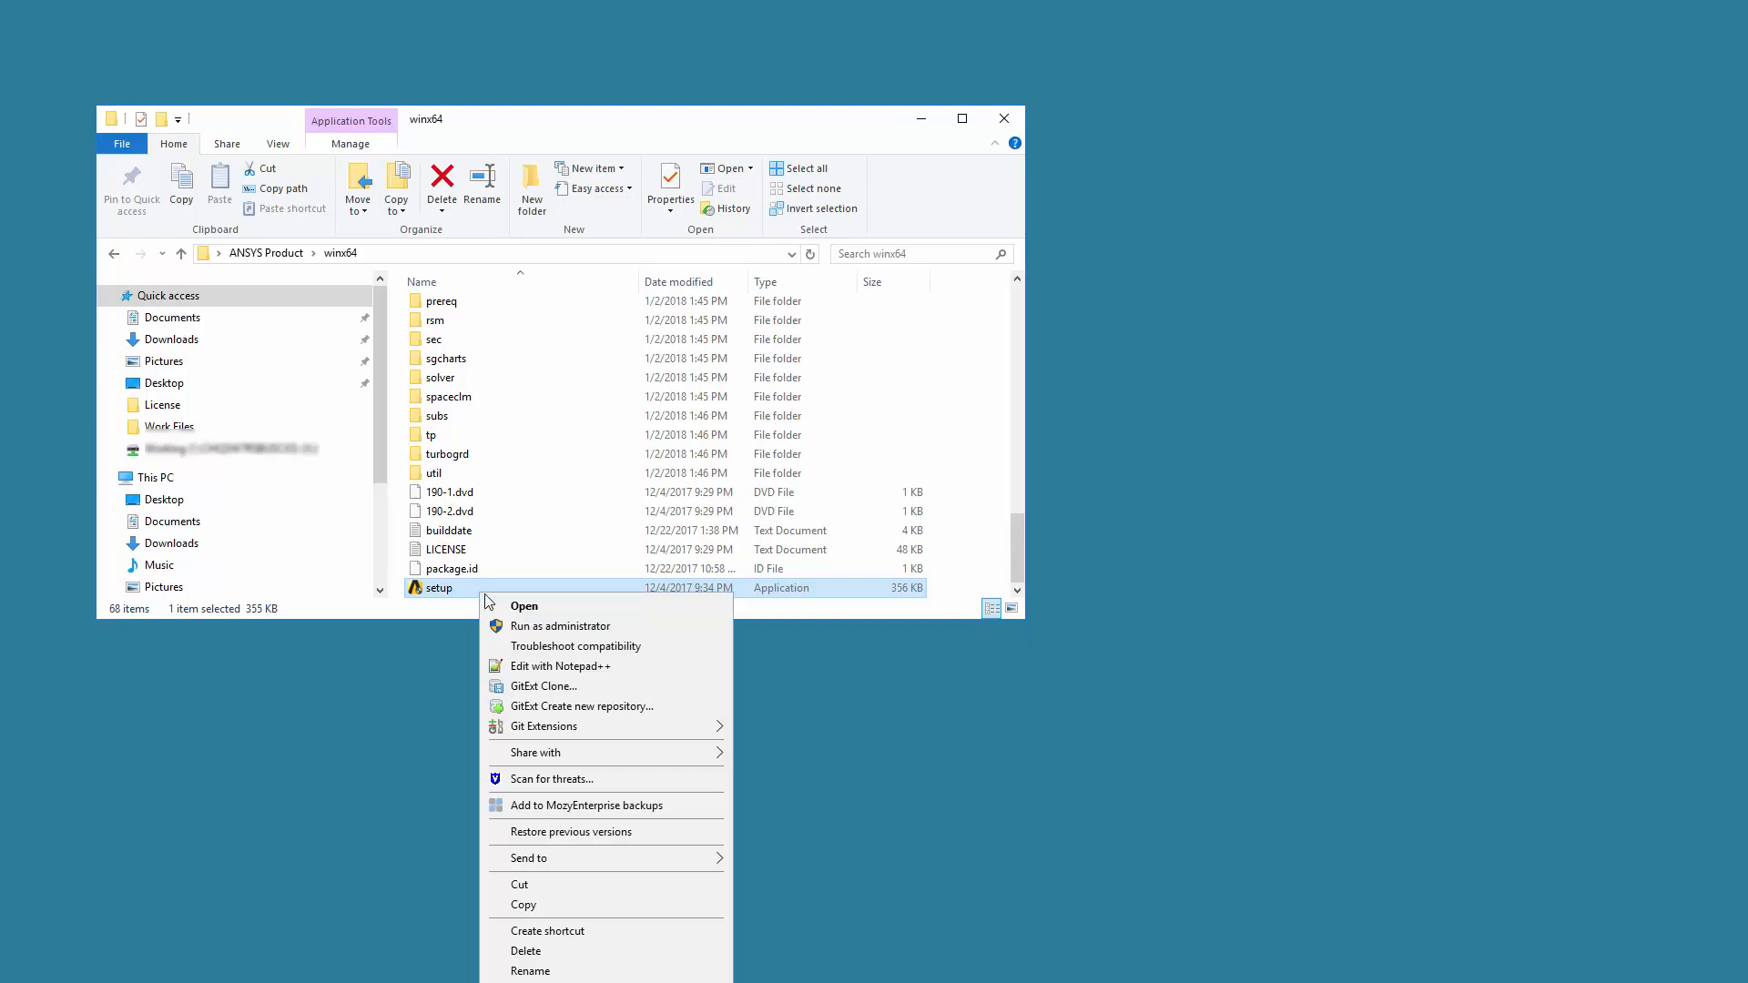
pyautogui.moveTo(527, 624)
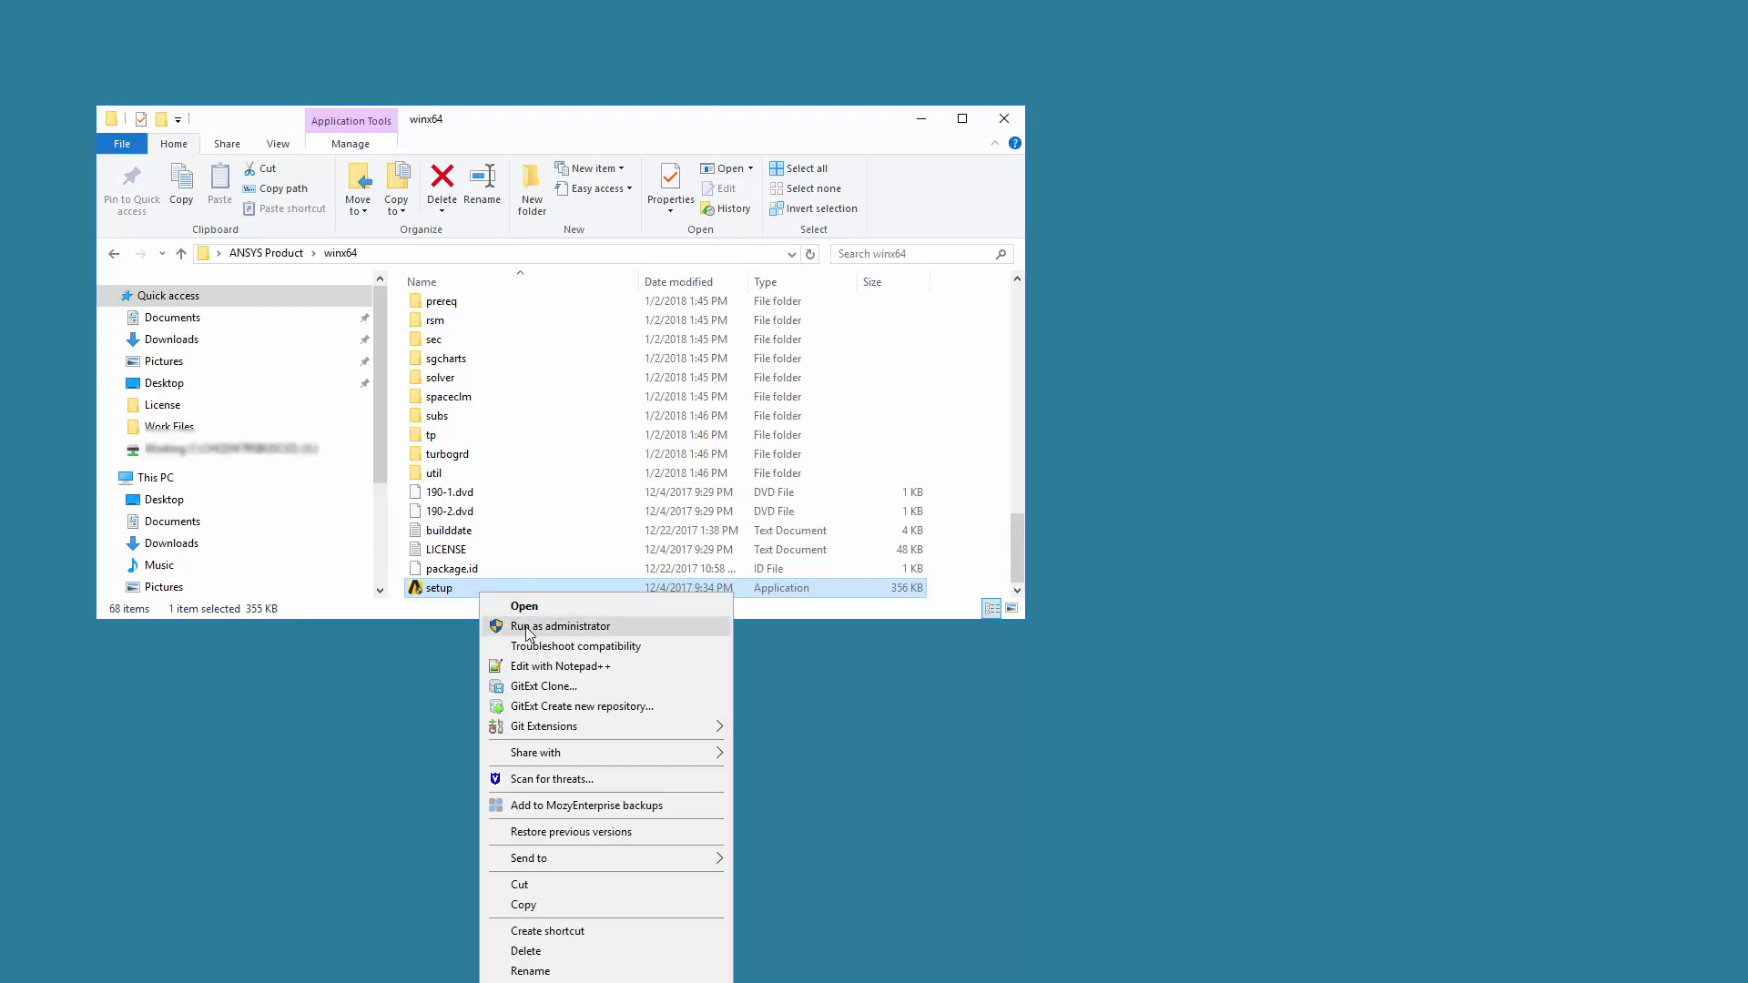
pyautogui.click(560, 625)
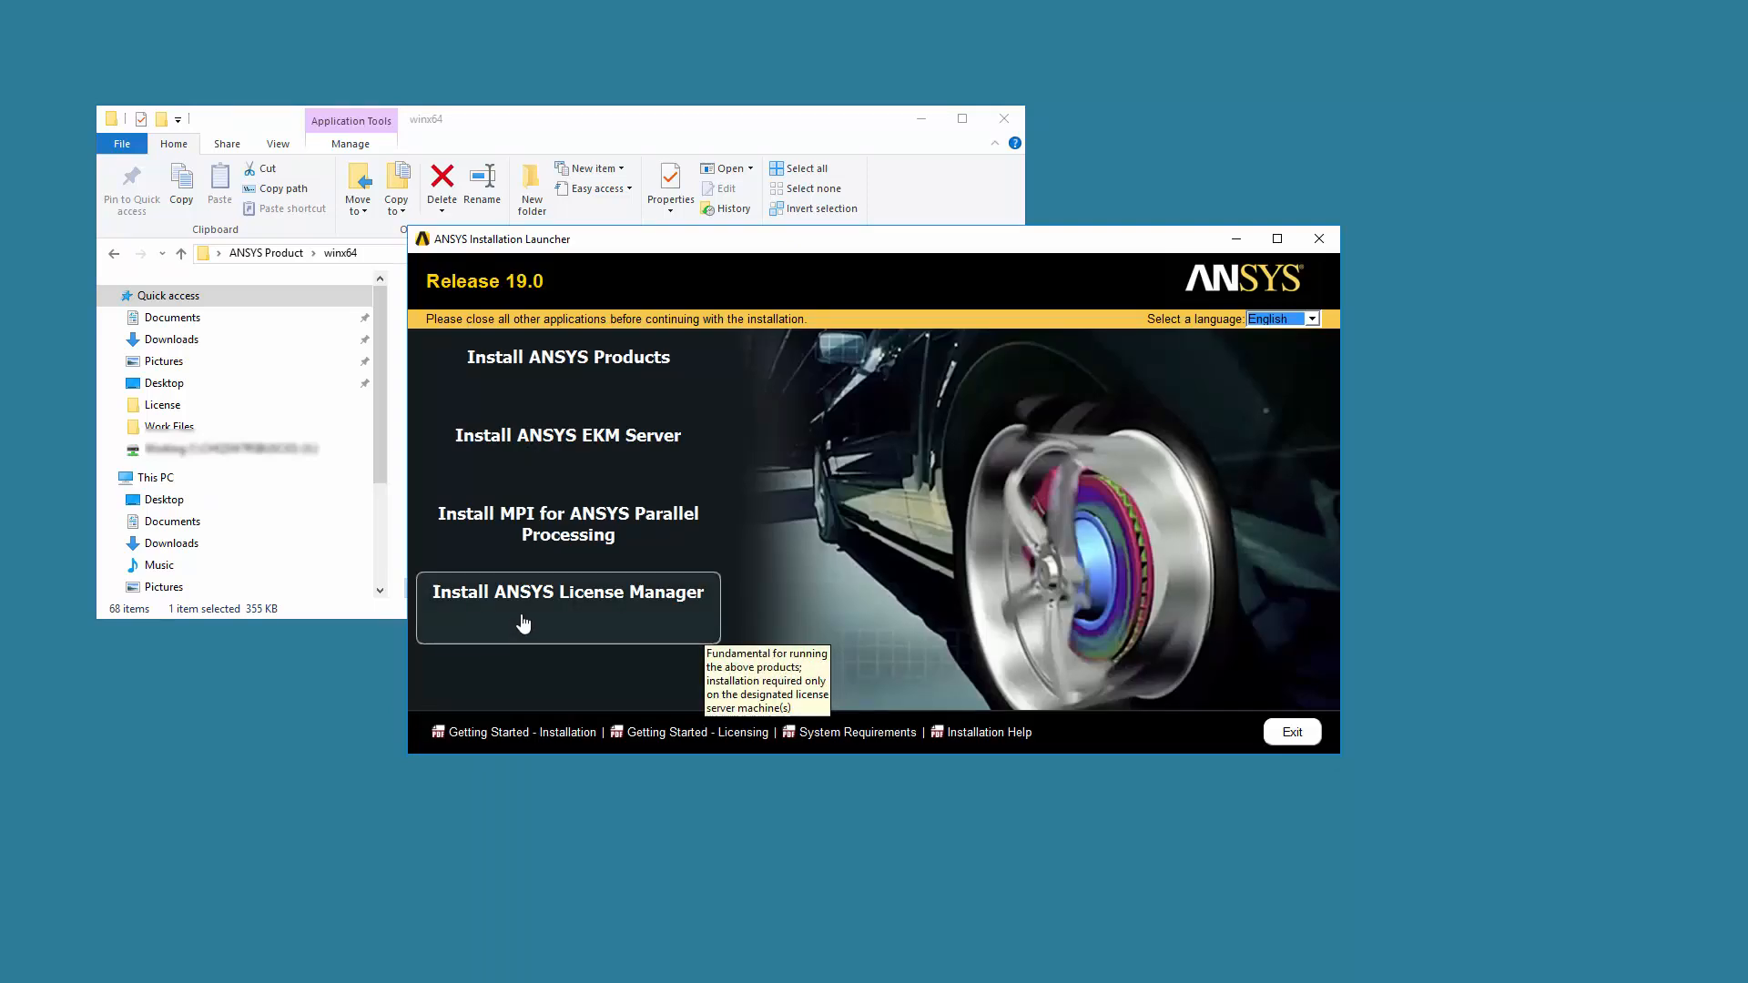
pyautogui.moveTo(568, 603)
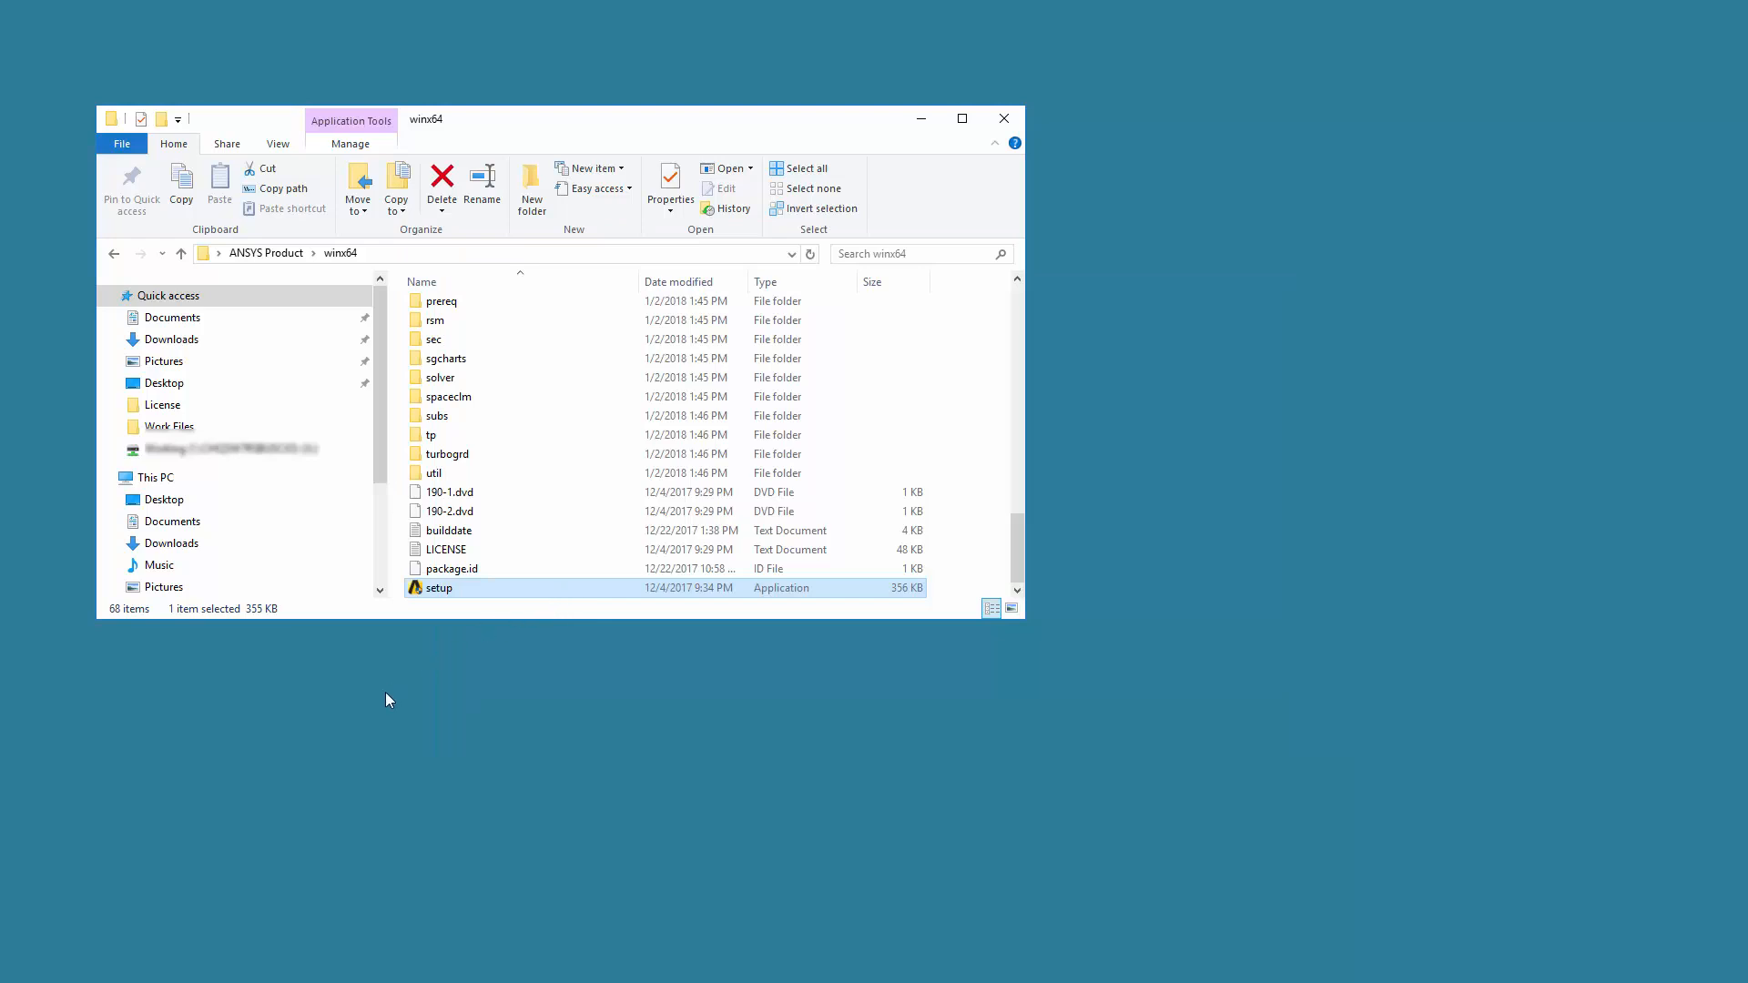
pyautogui.doubleClick(439, 588)
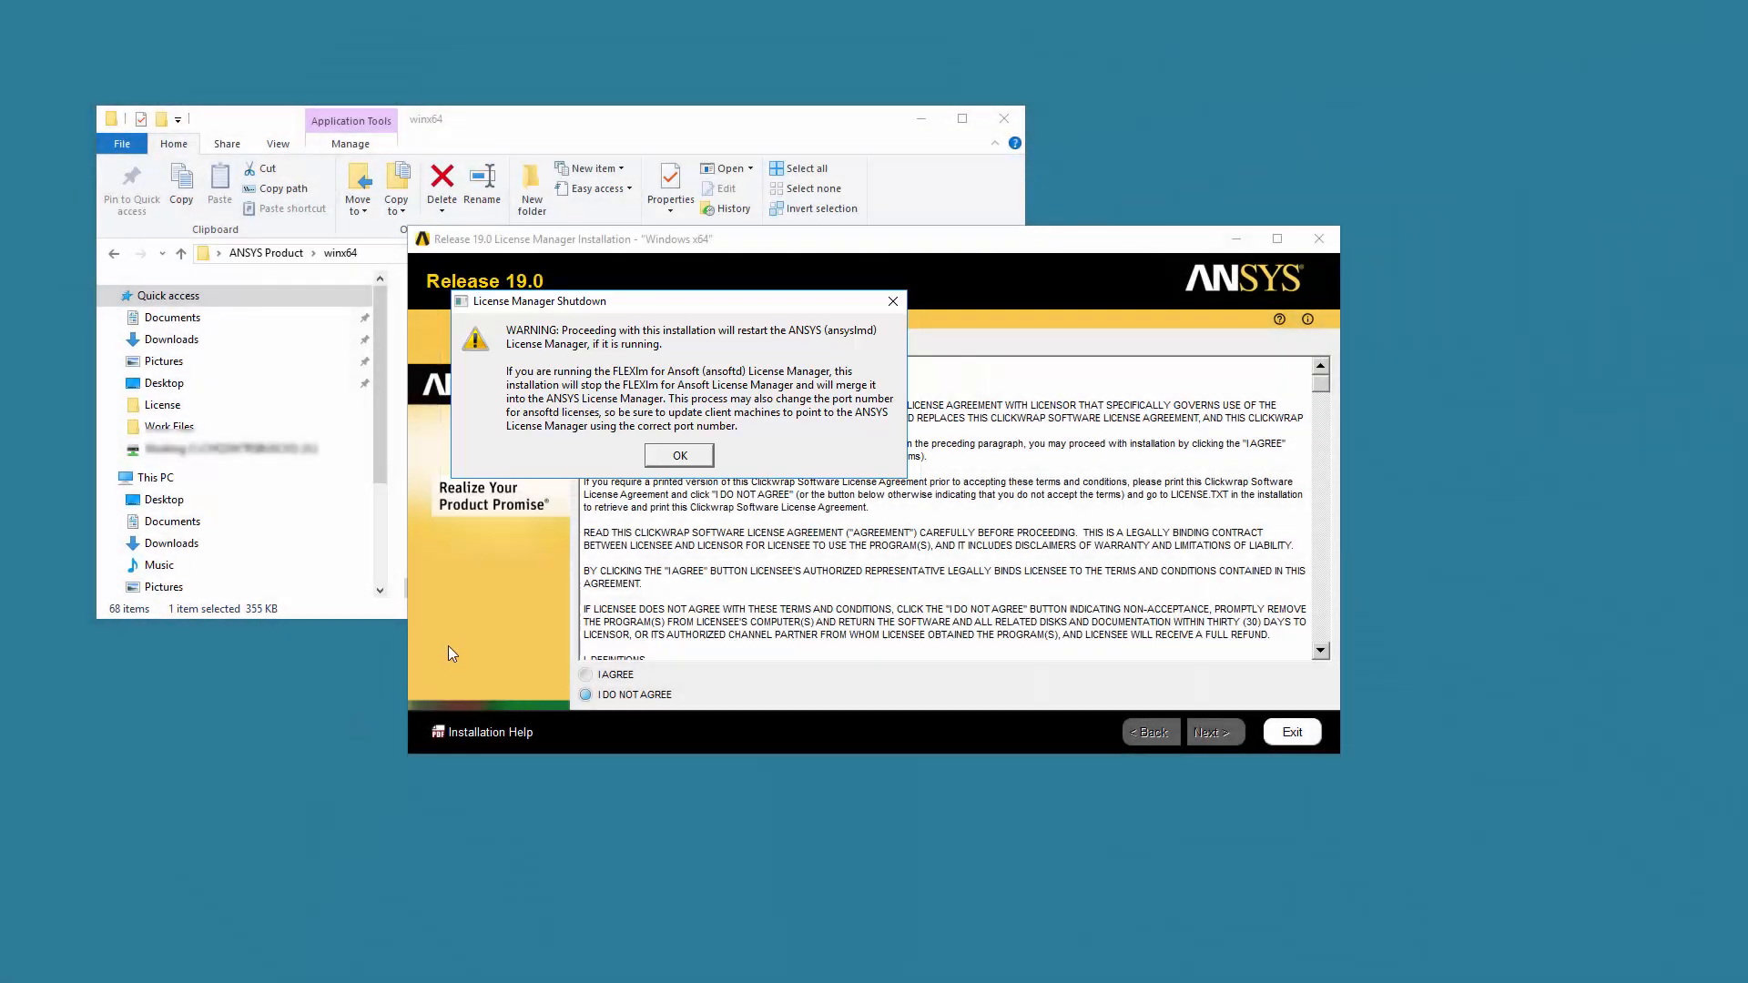
# Acknowledge the License Manager shutdown warning and accept the license agreement with I AGREE.
pyautogui.click(678, 455)
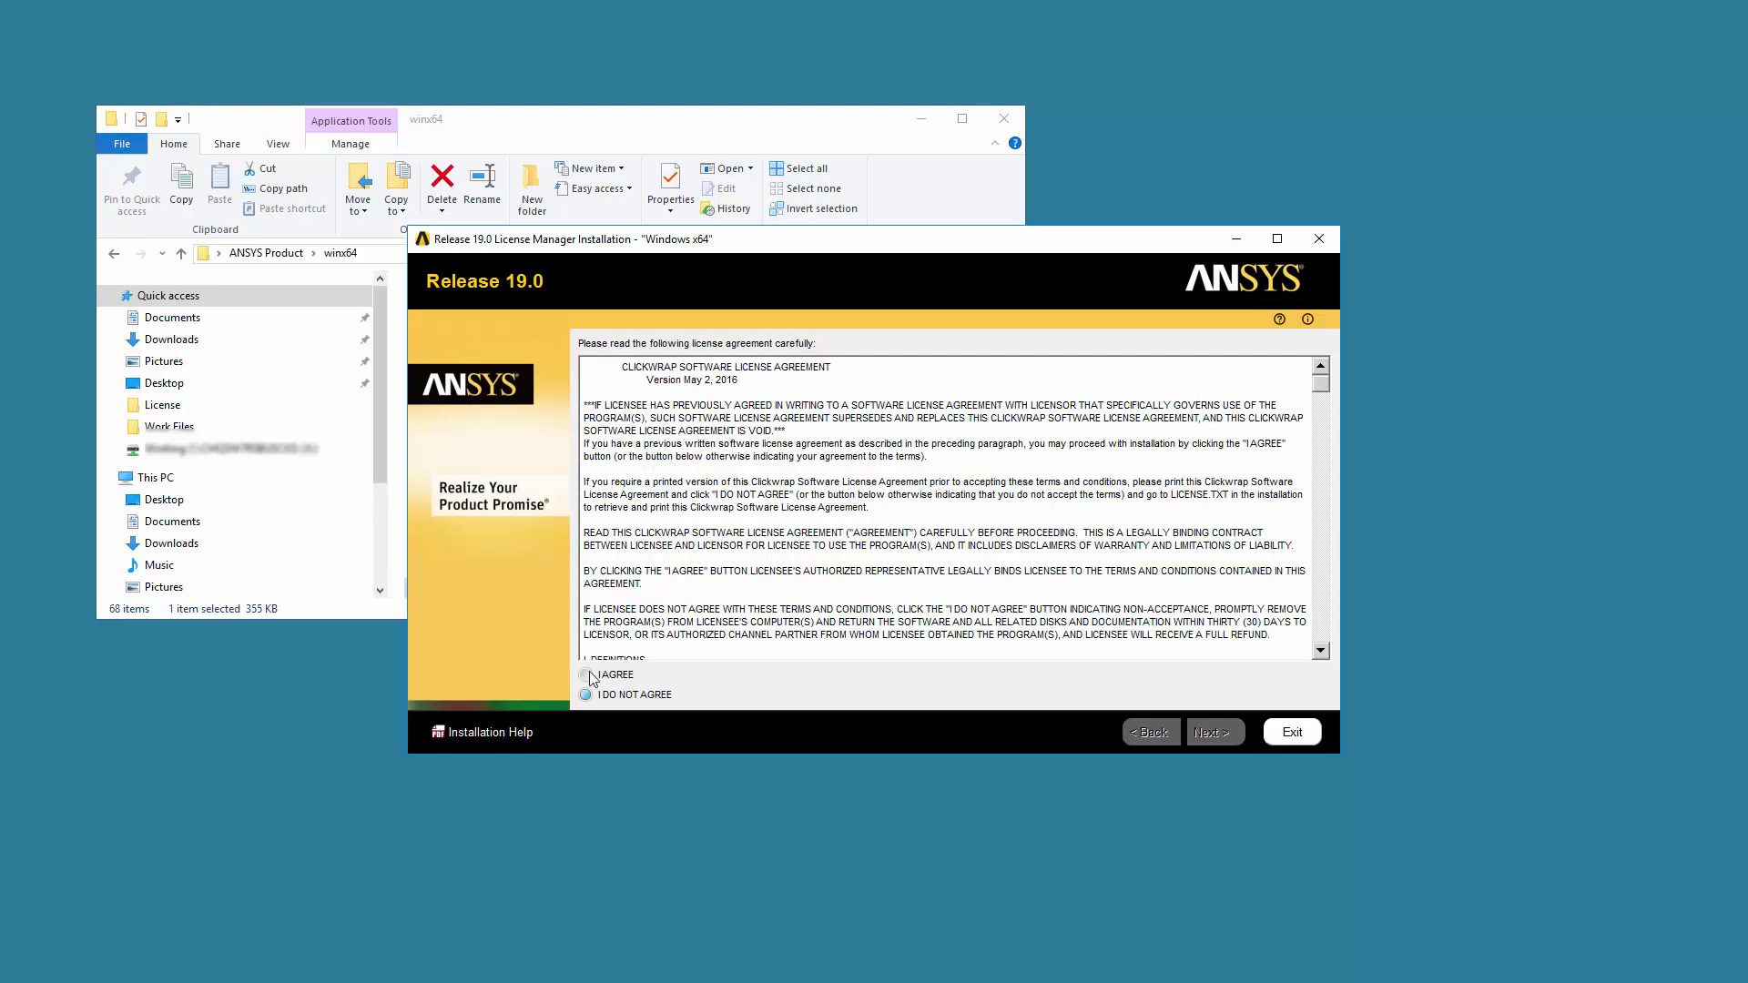
pyautogui.click(584, 674)
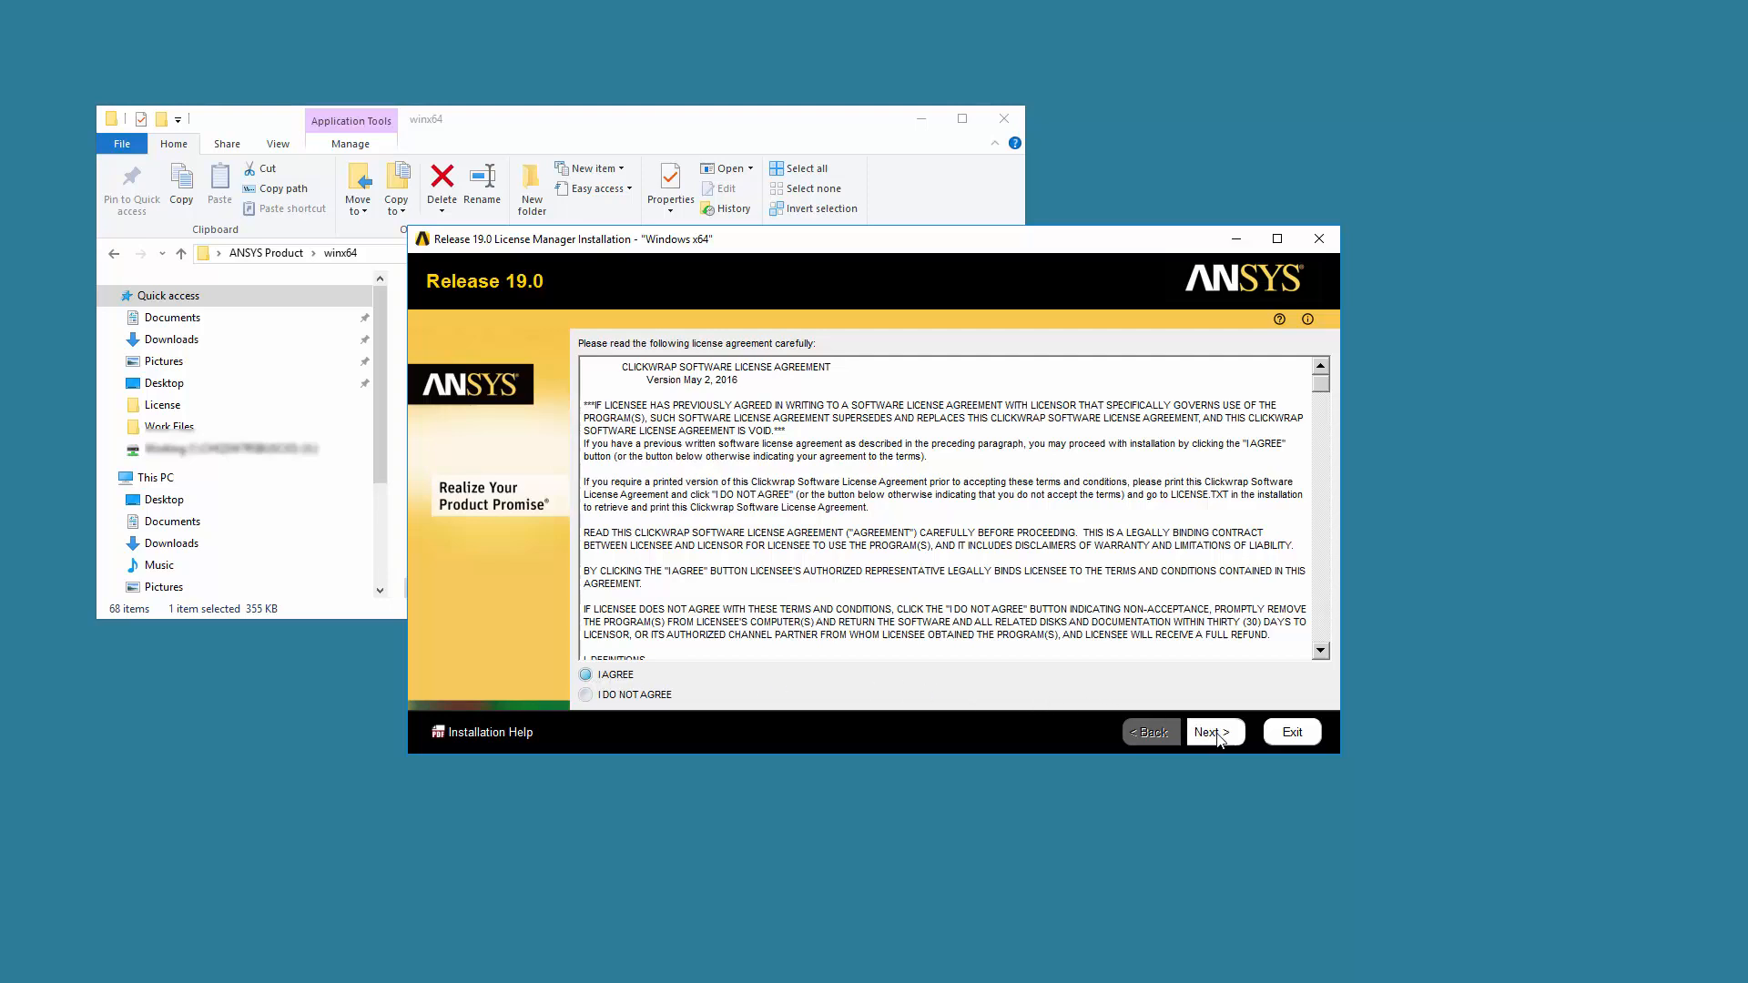
pyautogui.click(1210, 732)
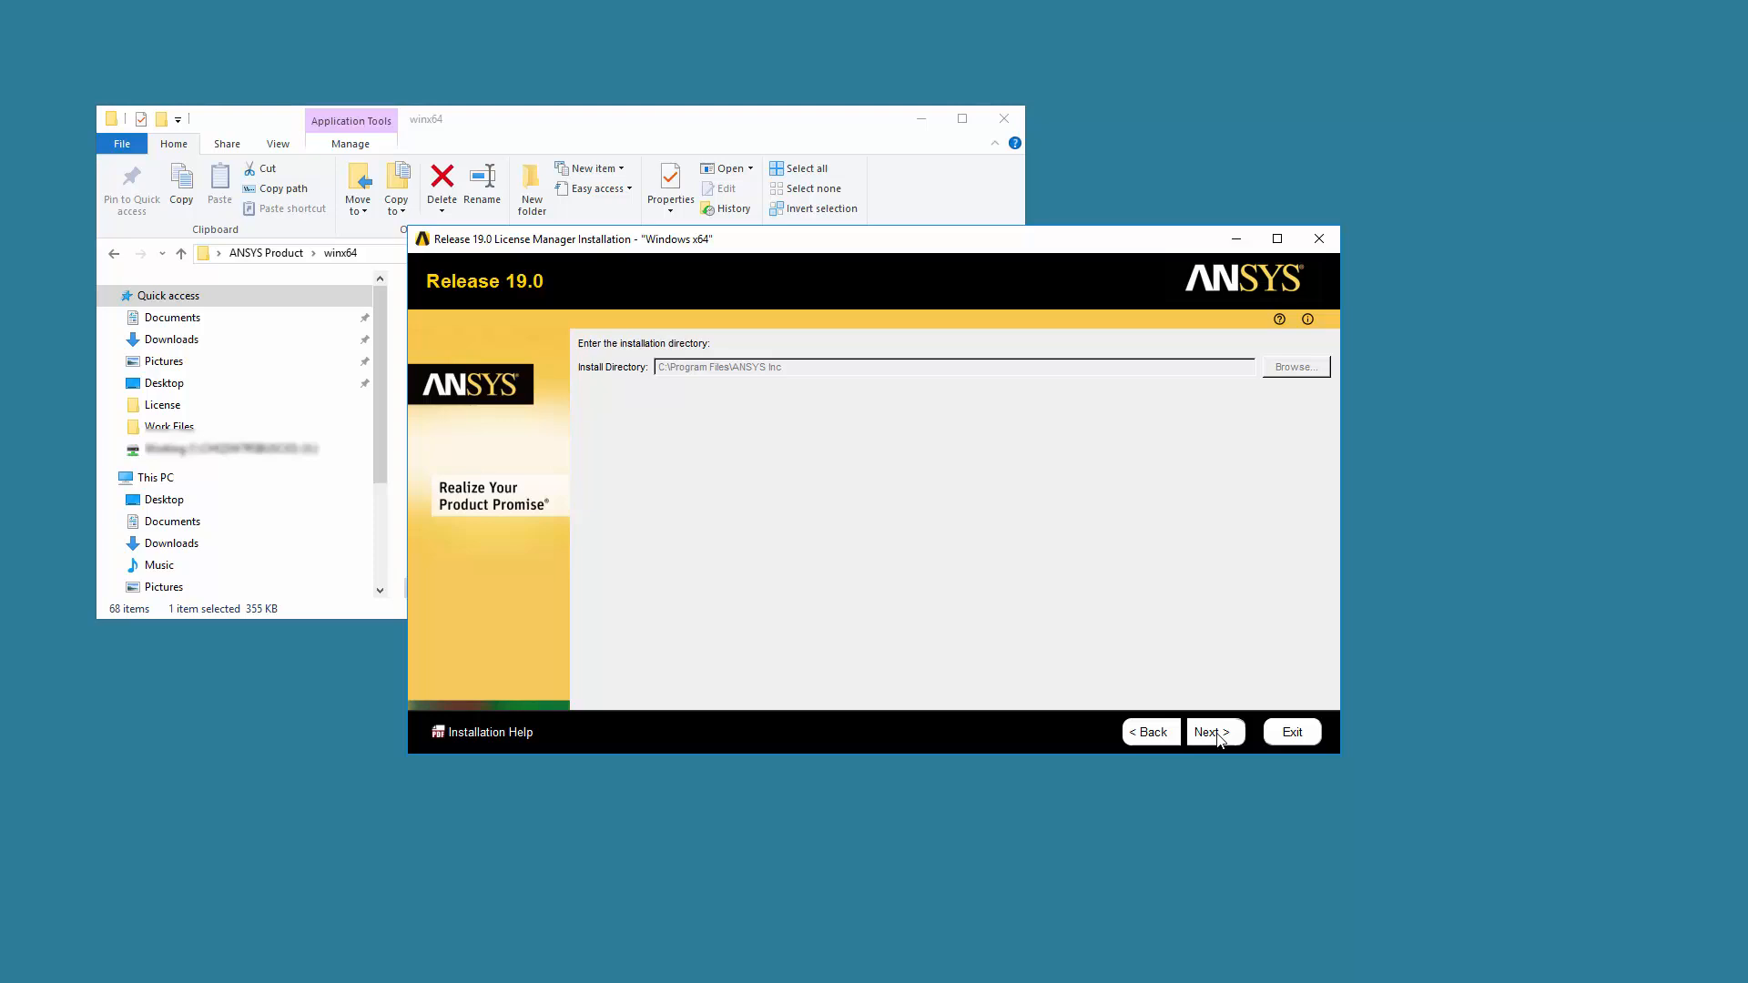
# Keep C:\Program Files\ANSYS Inc and the License Manager product, then begin installation.
pyautogui.click(1213, 732)
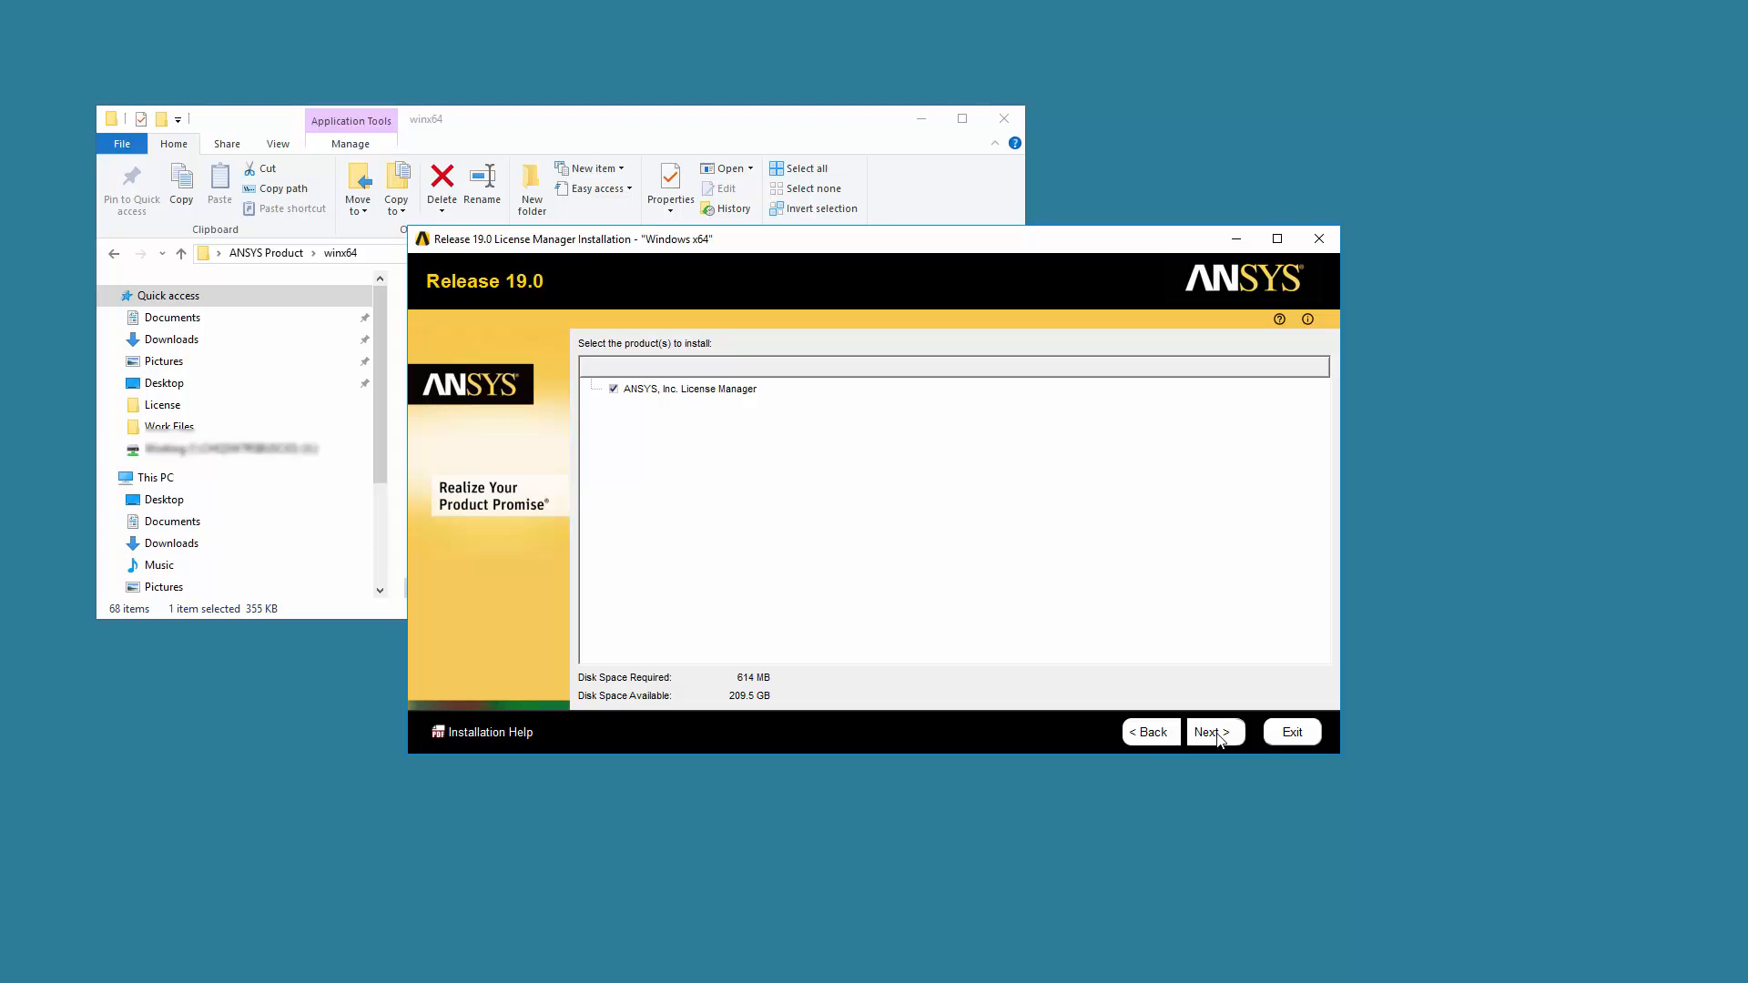
pyautogui.click(1212, 732)
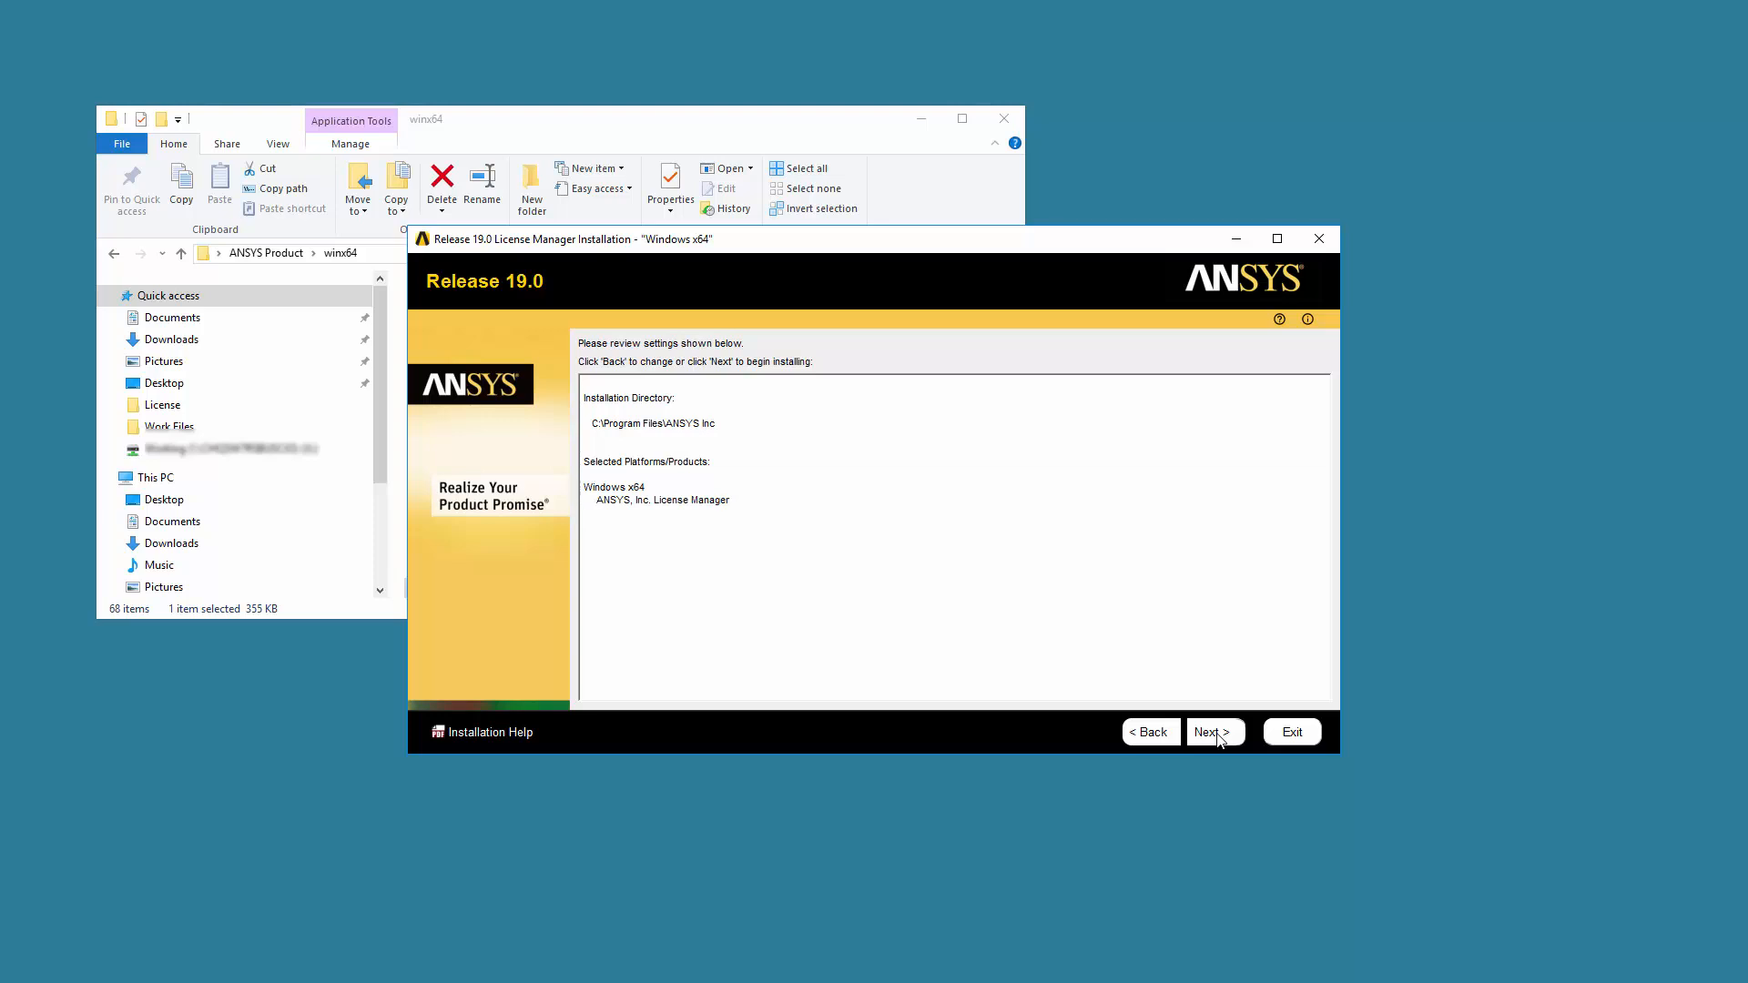
pyautogui.click(1213, 732)
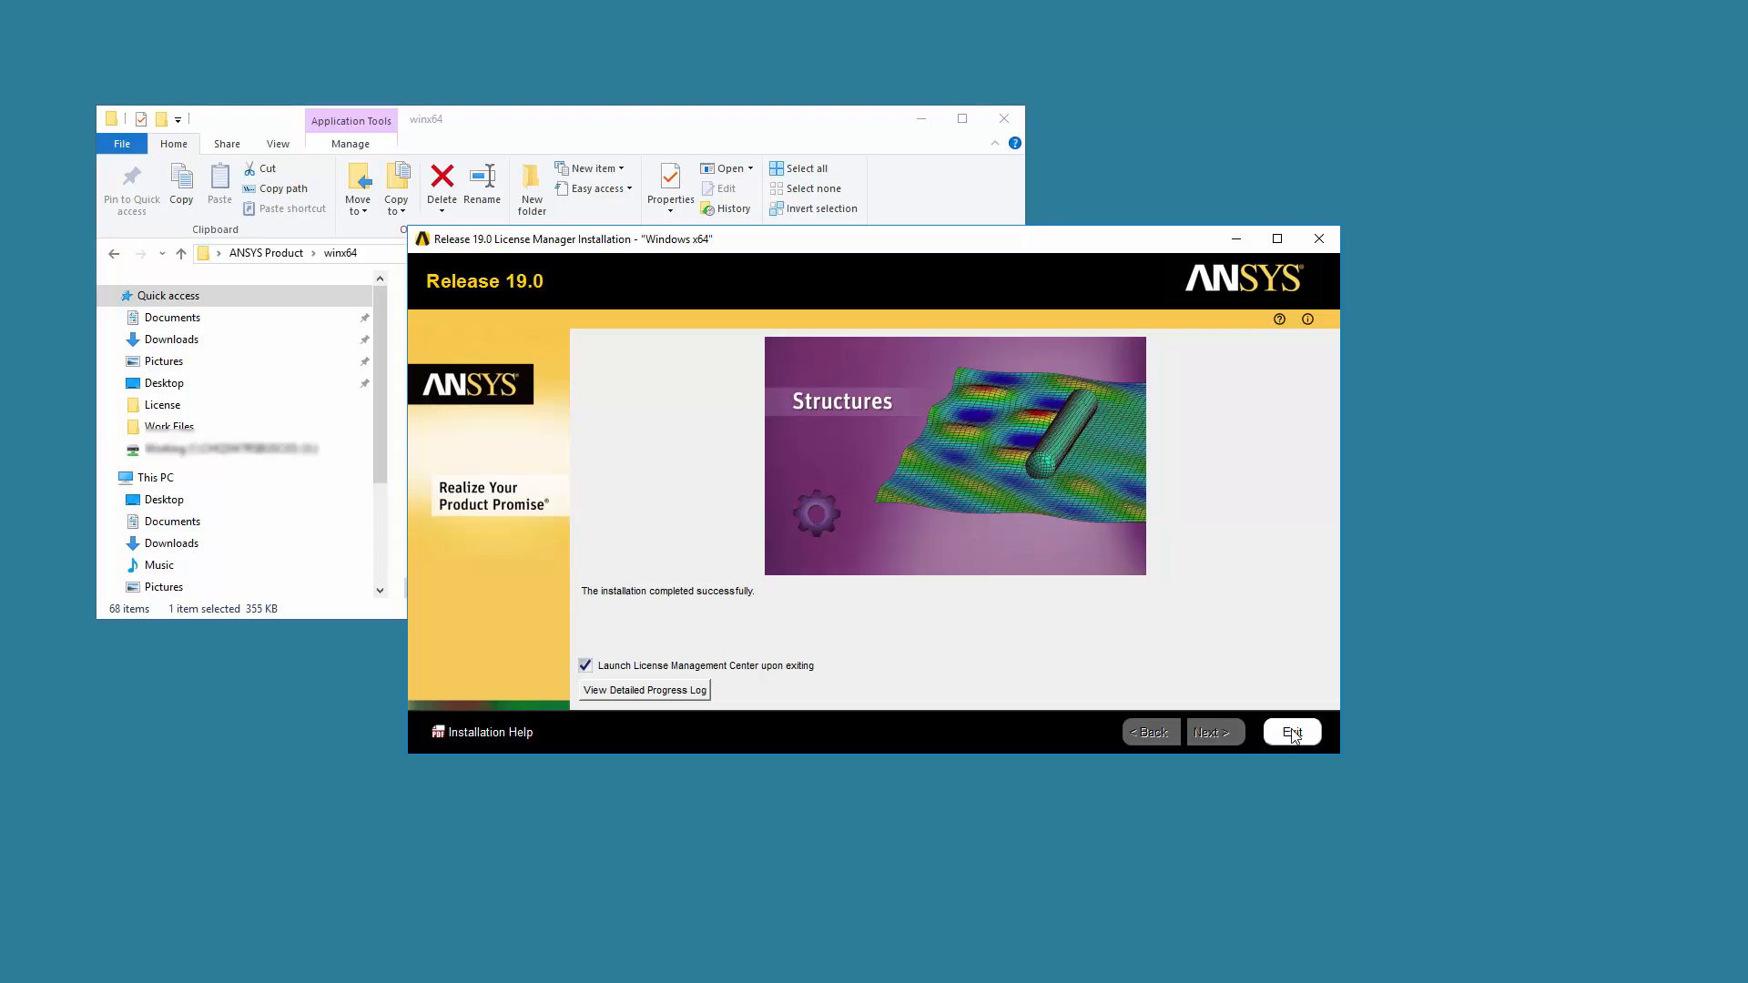
# Exit the installer with 'Launch License Management Center upon exiting' checked.
pyautogui.click(1291, 732)
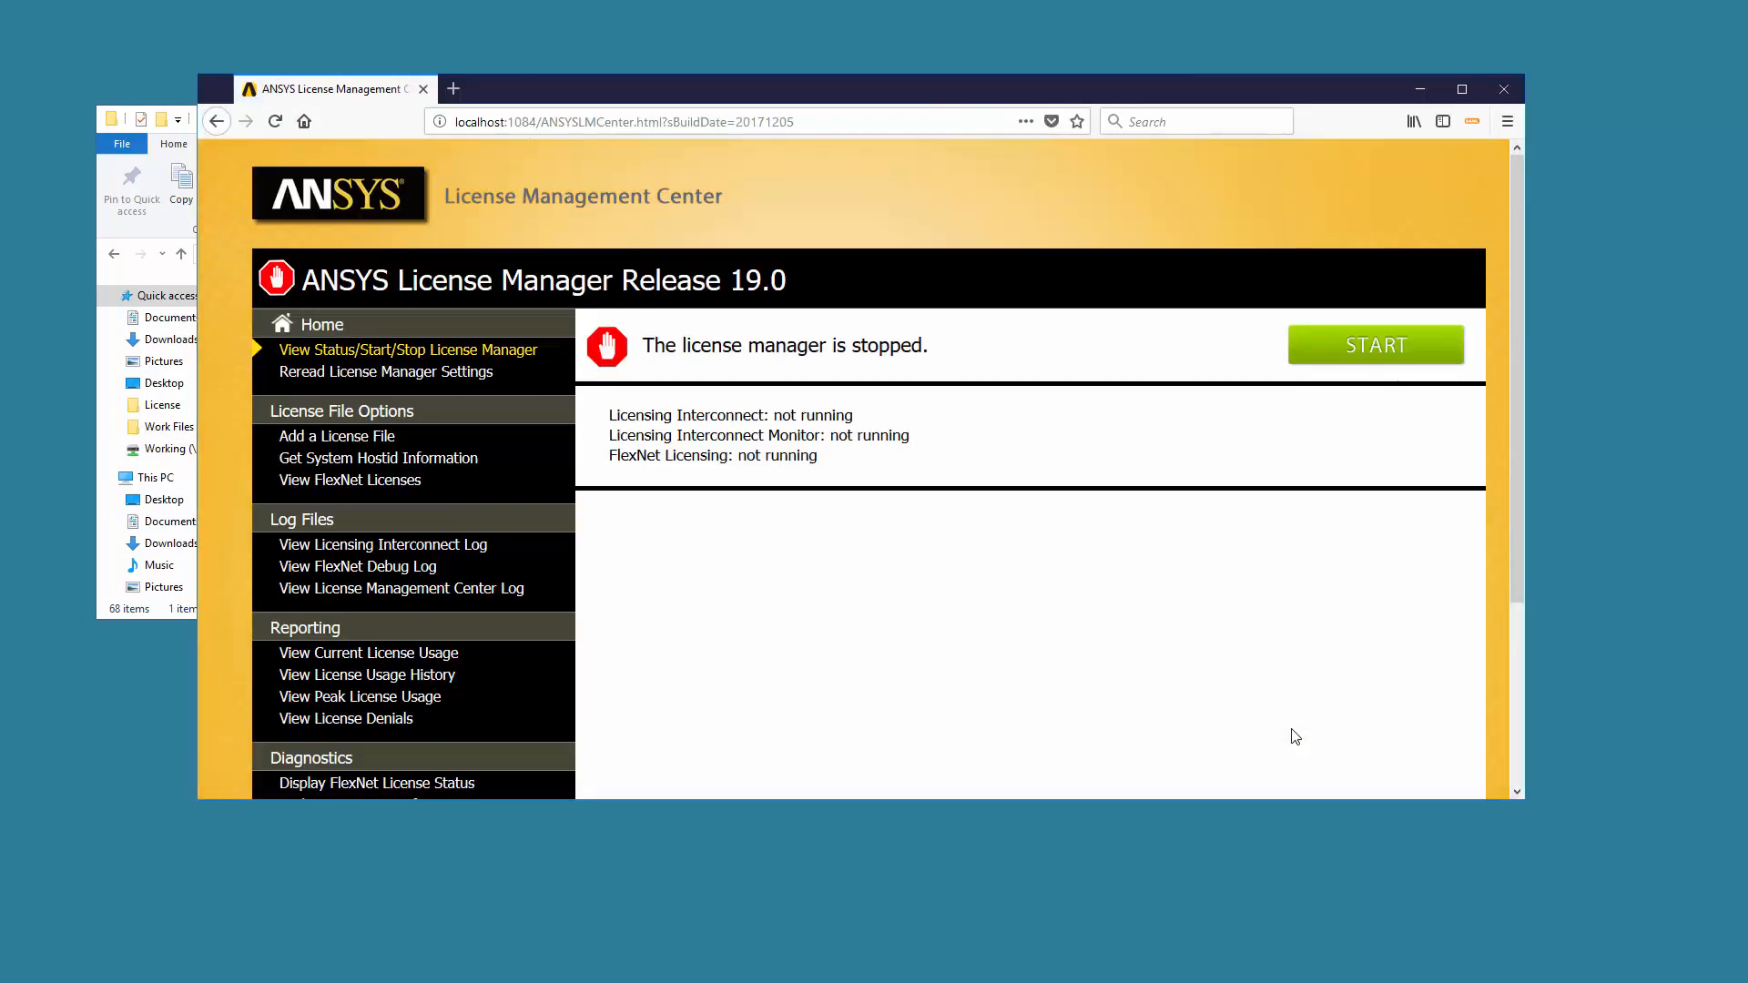
pyautogui.moveTo(378, 458)
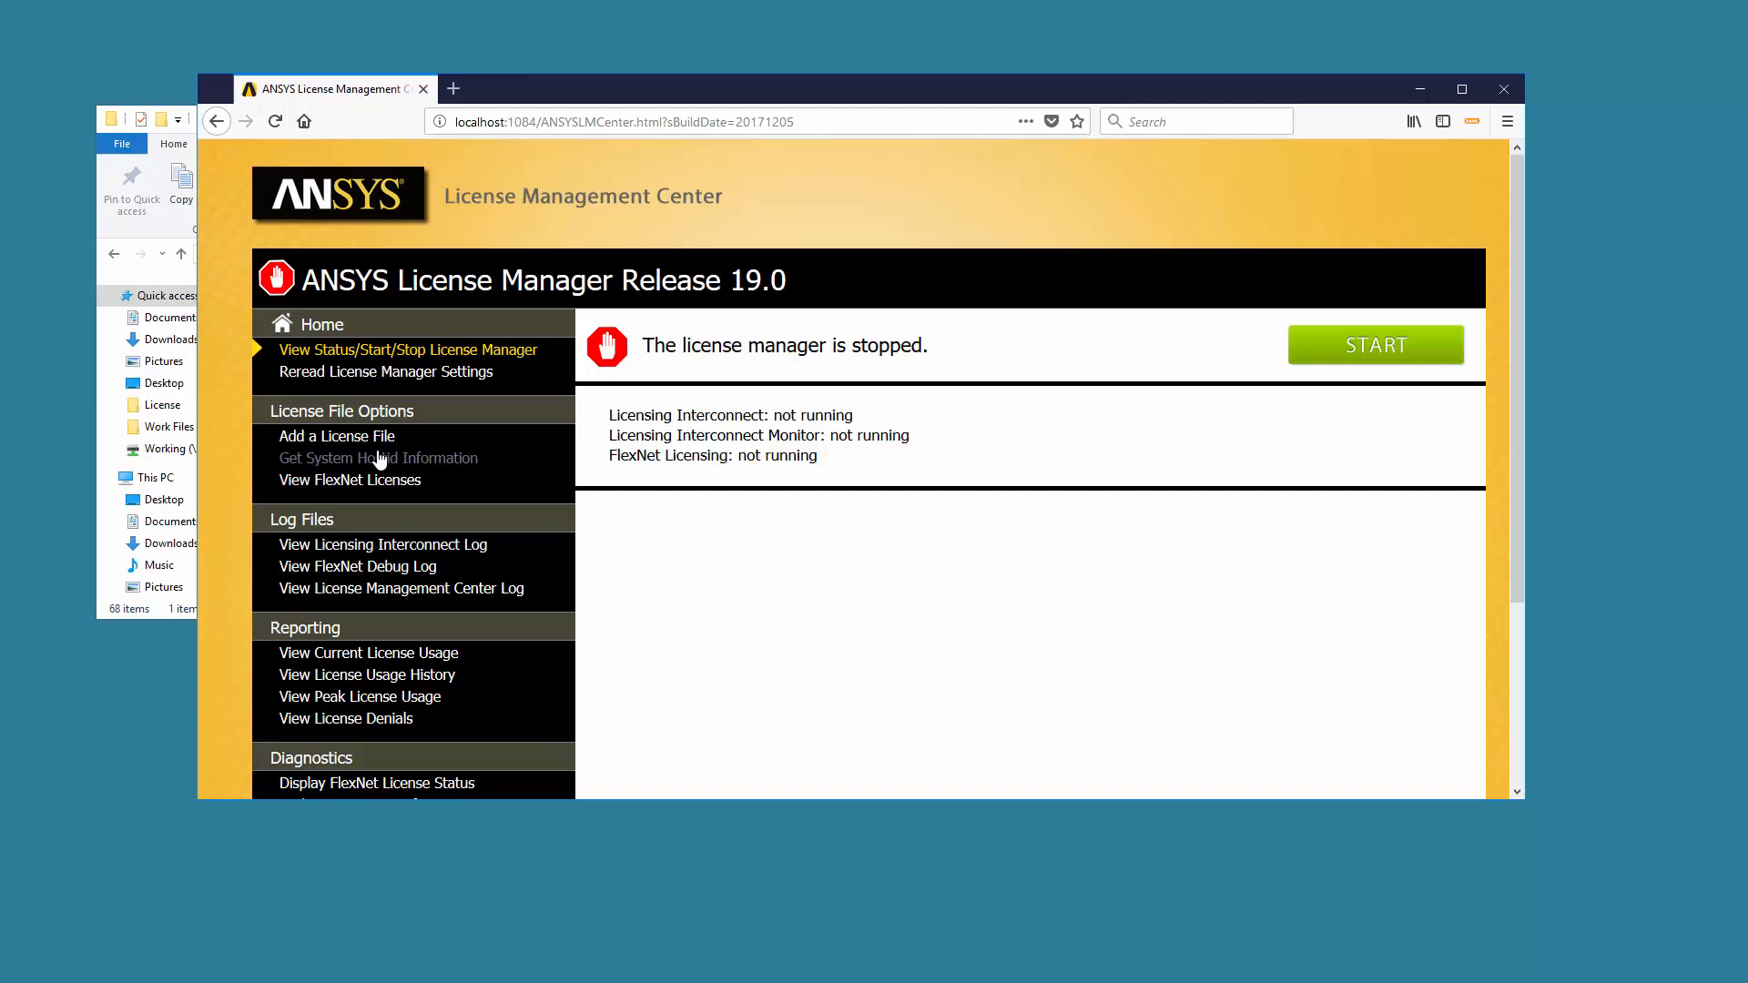
# Go to Add a License File and browse for the license file to upload.
pyautogui.click(337, 435)
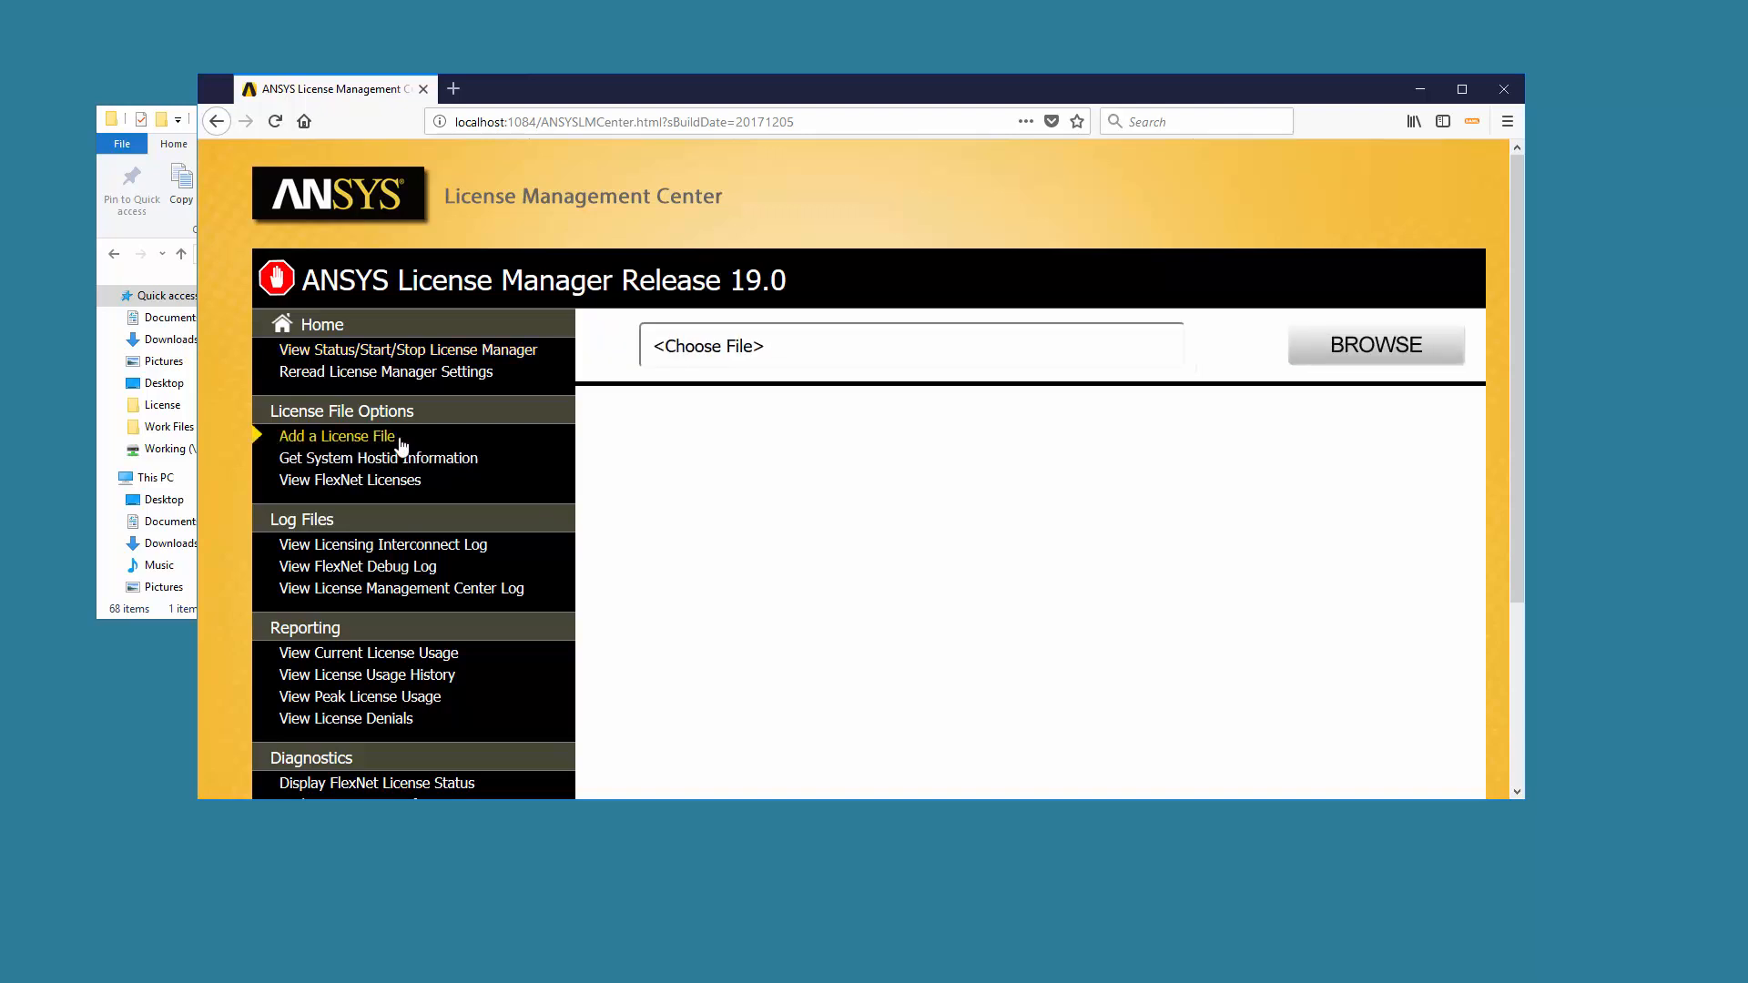
pyautogui.moveTo(1349, 357)
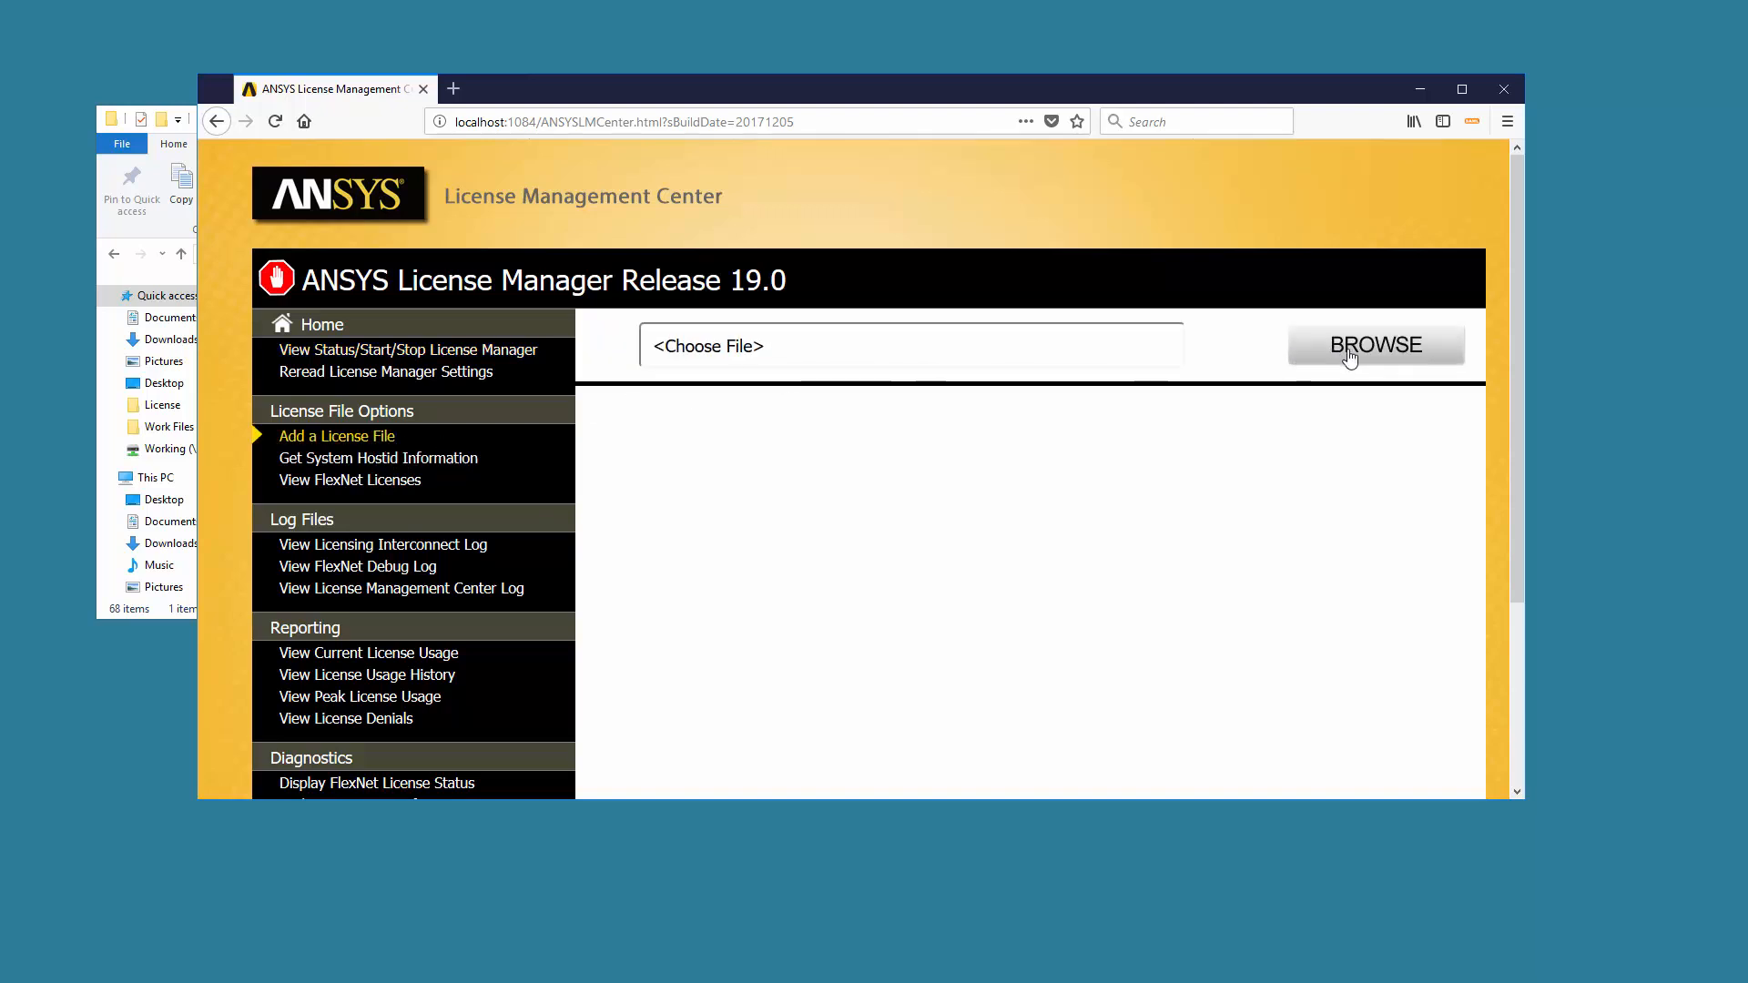
pyautogui.moveTo(1376, 344)
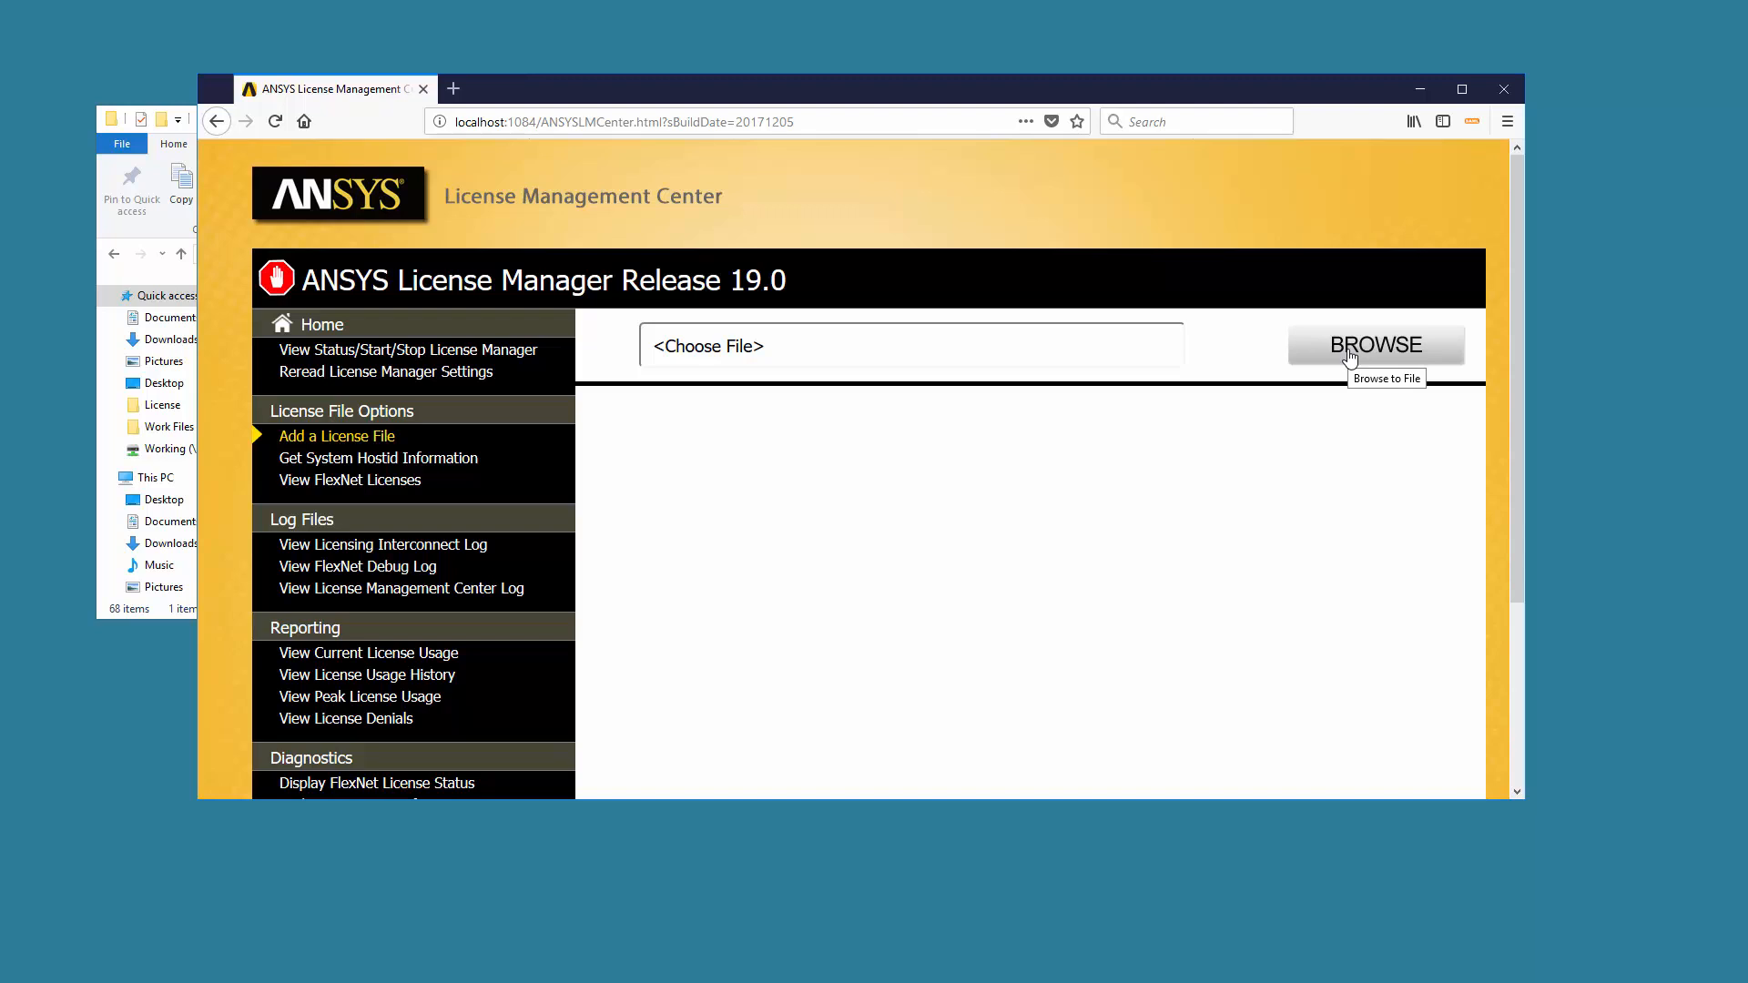
pyautogui.click(1376, 344)
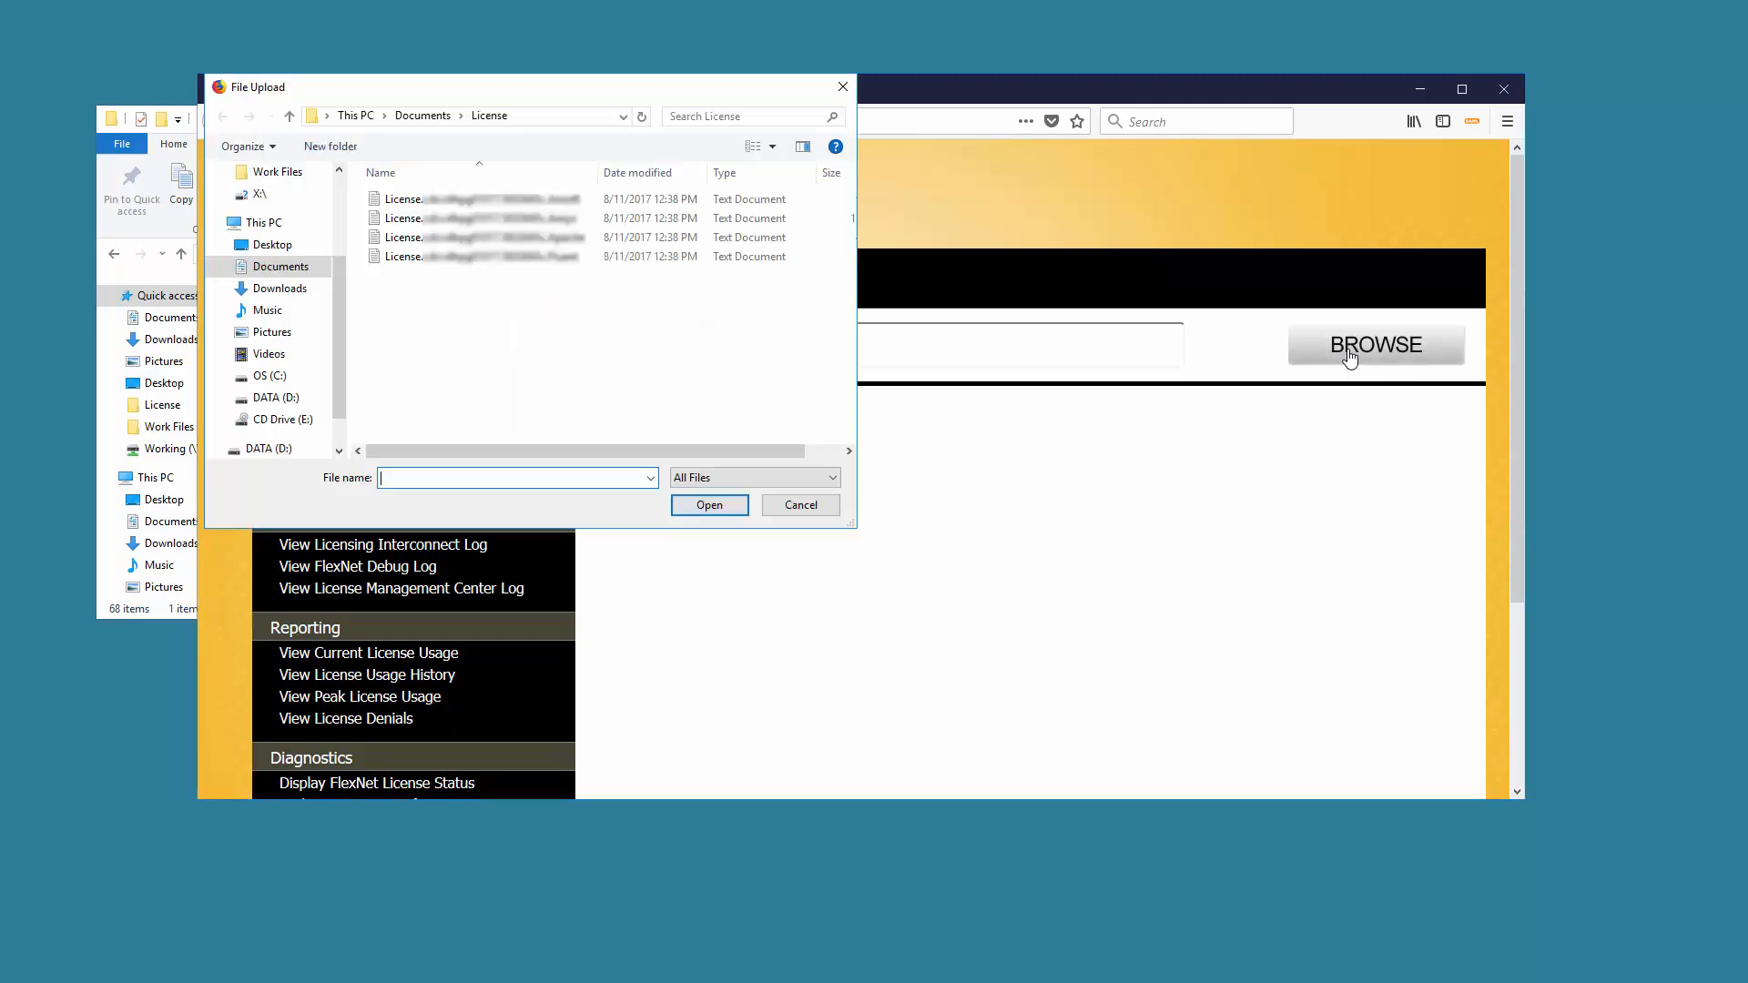
# Choose the Ansys license text file and confirm INSTALL LICENSE FILE so the manager starts.
pyautogui.click(479, 217)
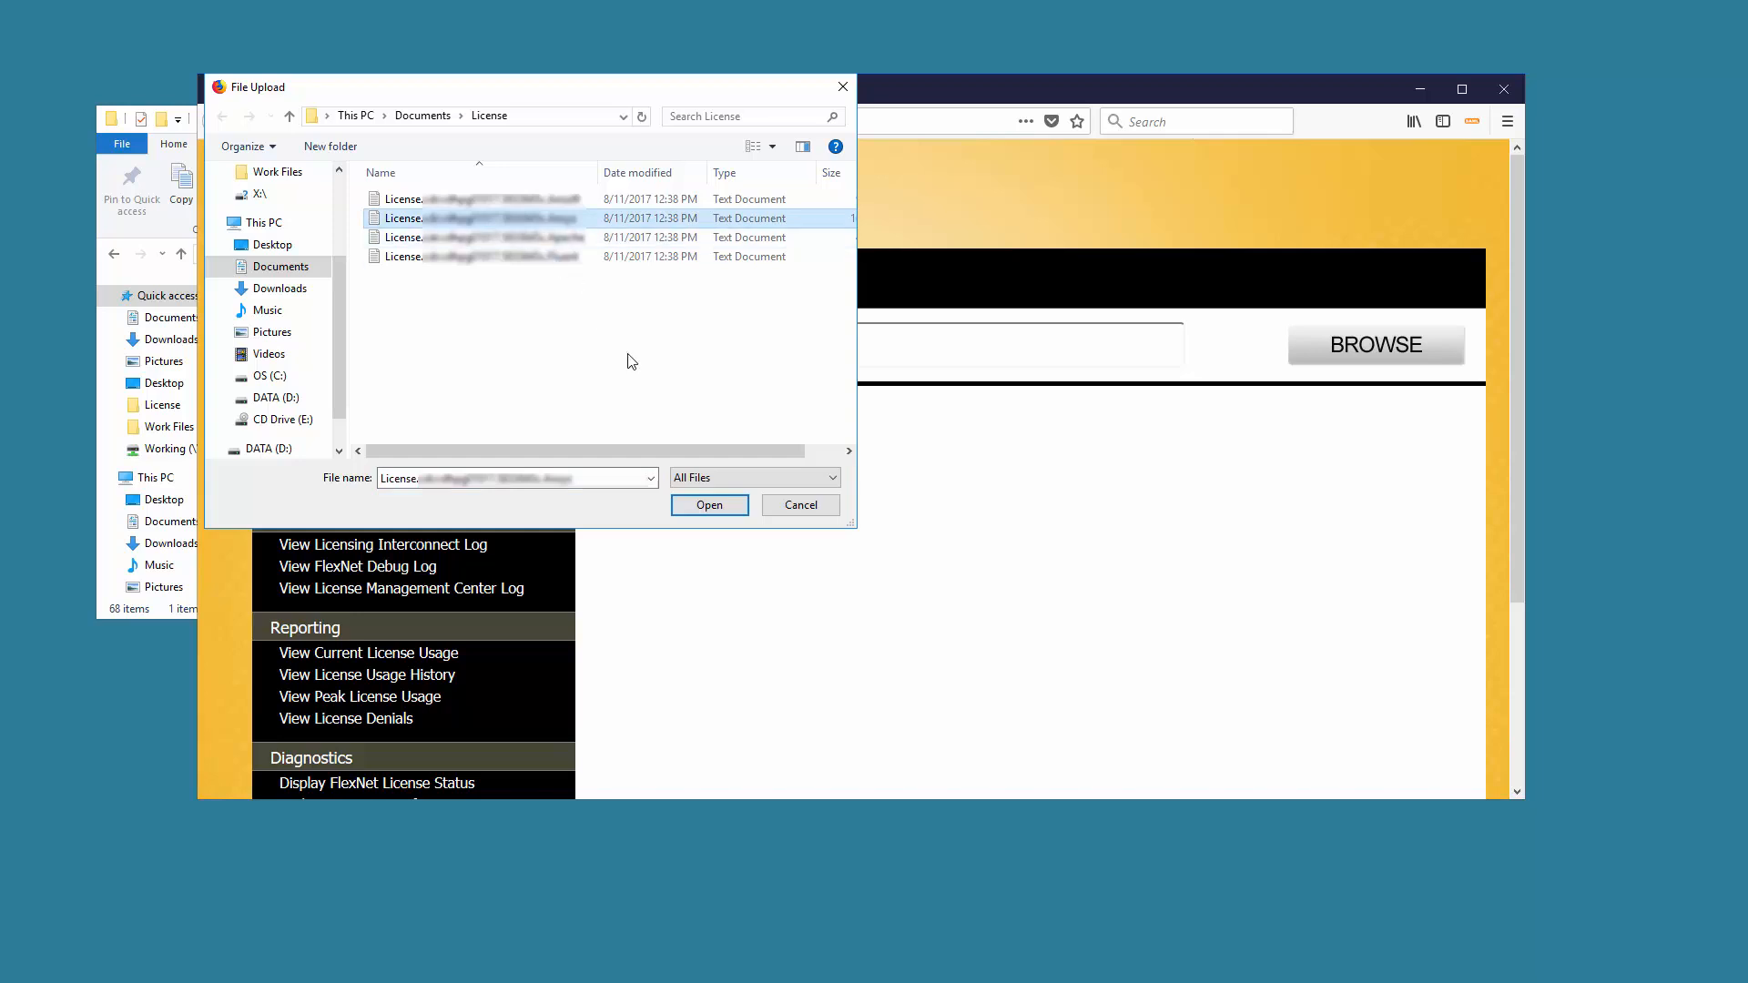
pyautogui.click(708, 504)
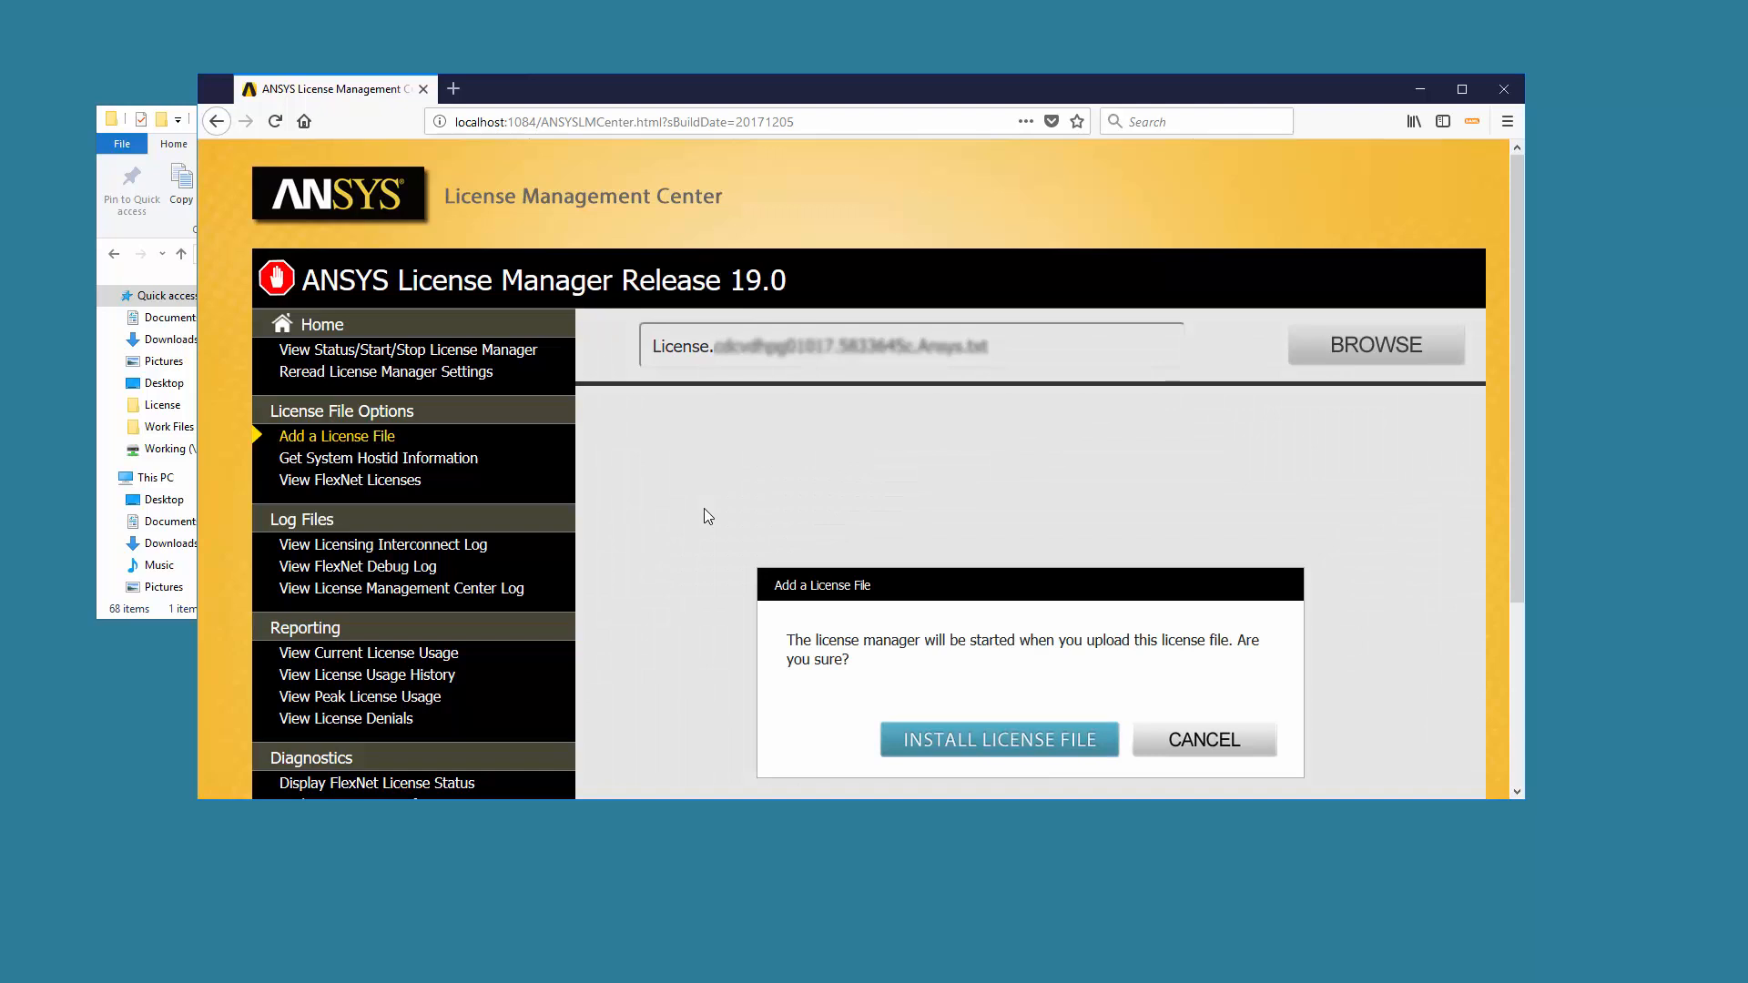
pyautogui.moveTo(901, 706)
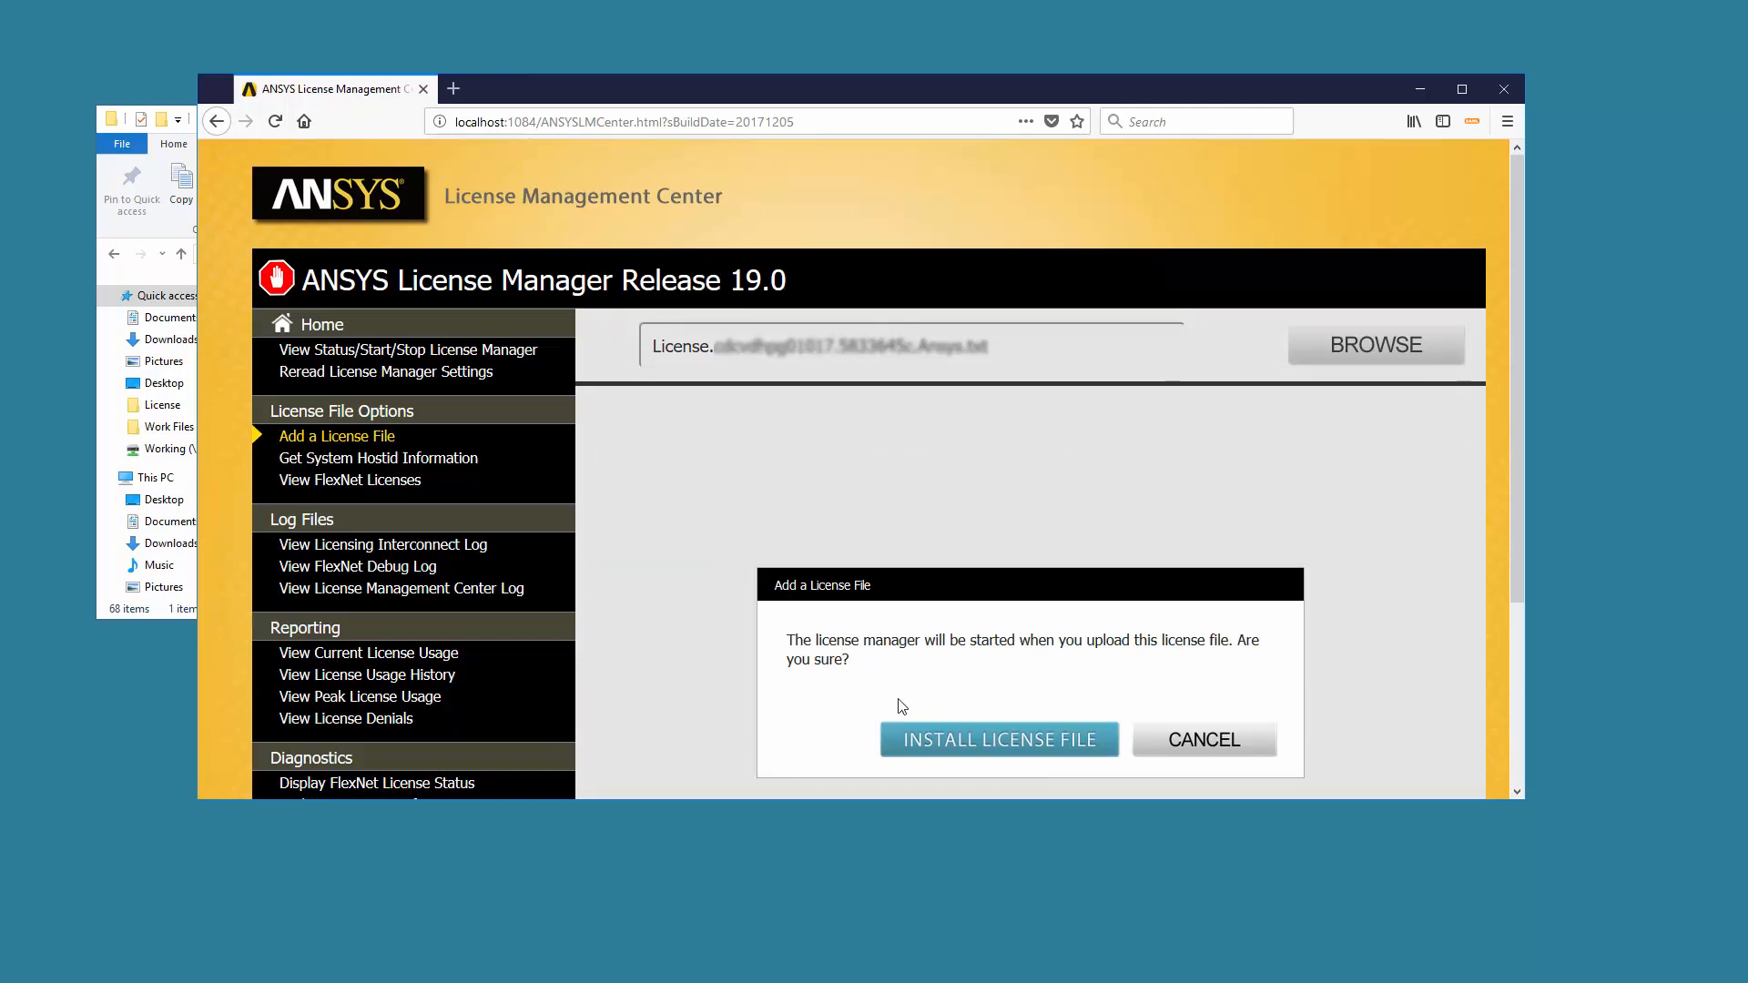
pyautogui.click(997, 739)
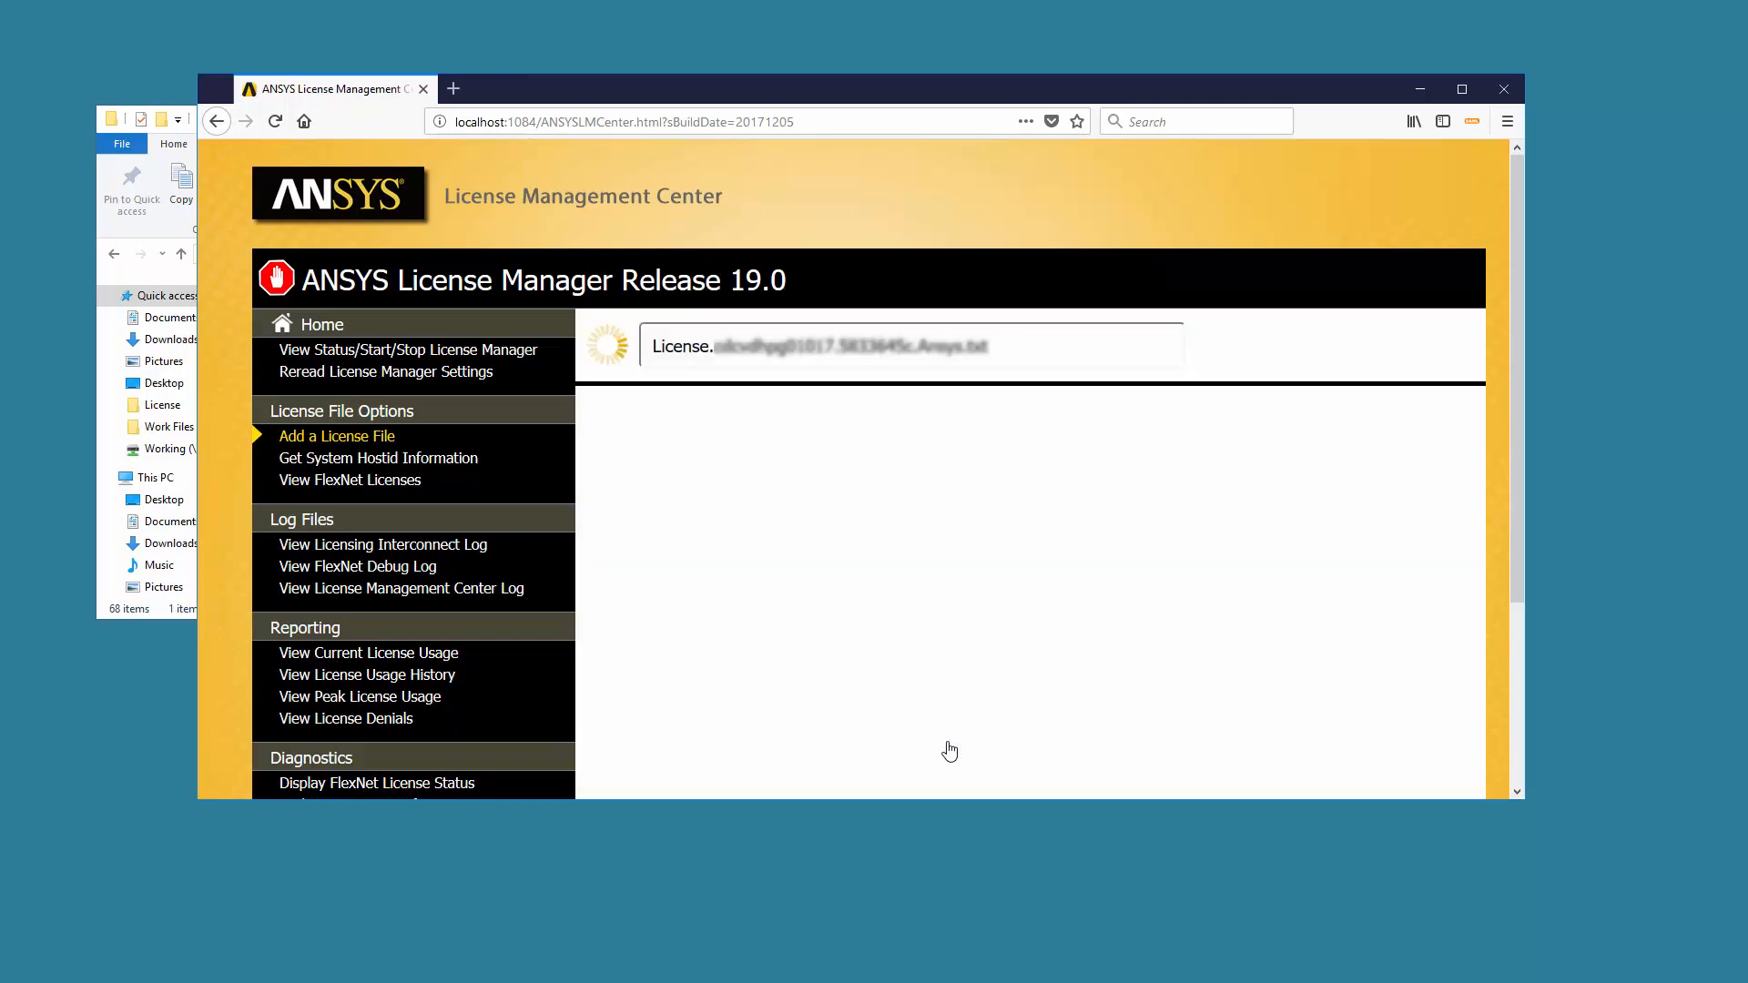